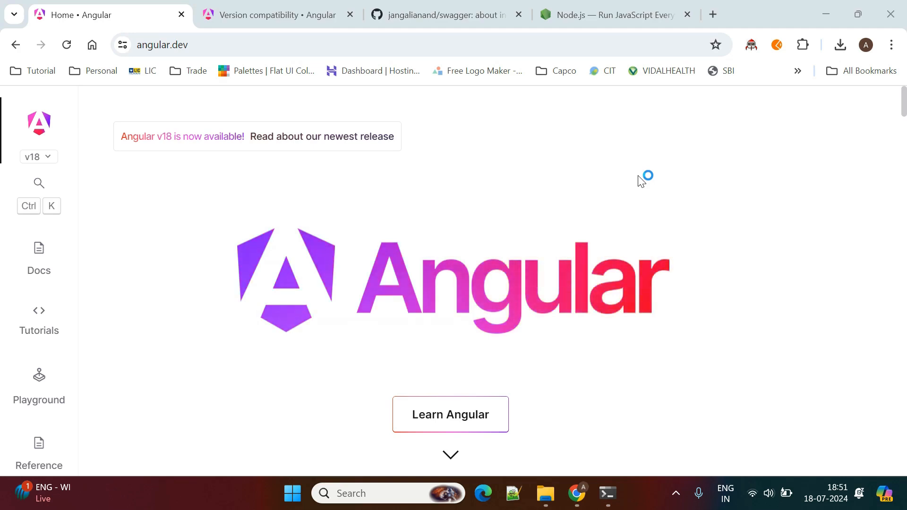
Review the Installation prerequisites and select the Node.js versions listed for Angular 18.0.x
{"action": "left_click", "coordinate": [205, 44]}
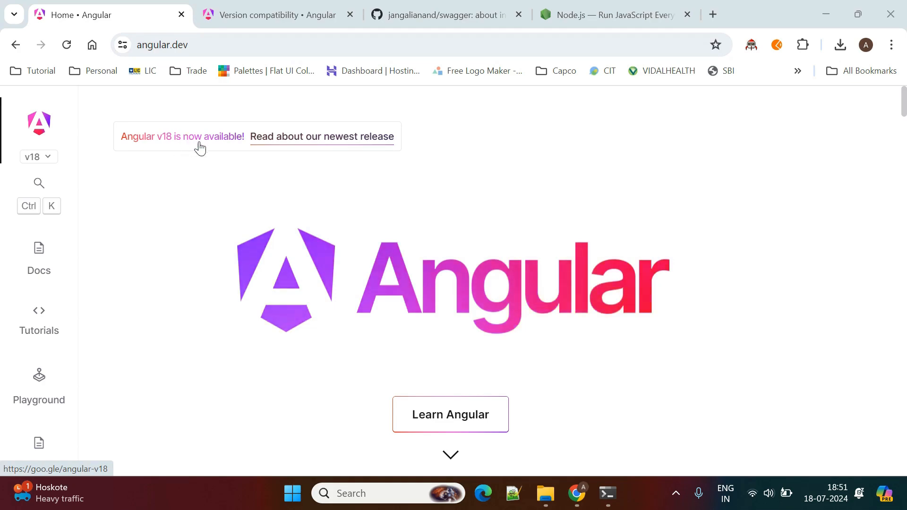
{"action": "mouse_move", "coordinate": [177, 144]}
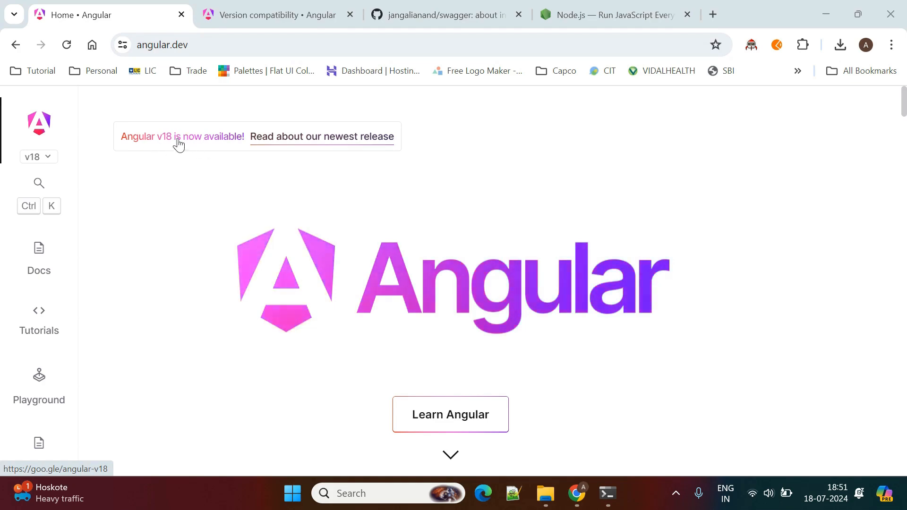
{"action": "mouse_move", "coordinate": [39, 269]}
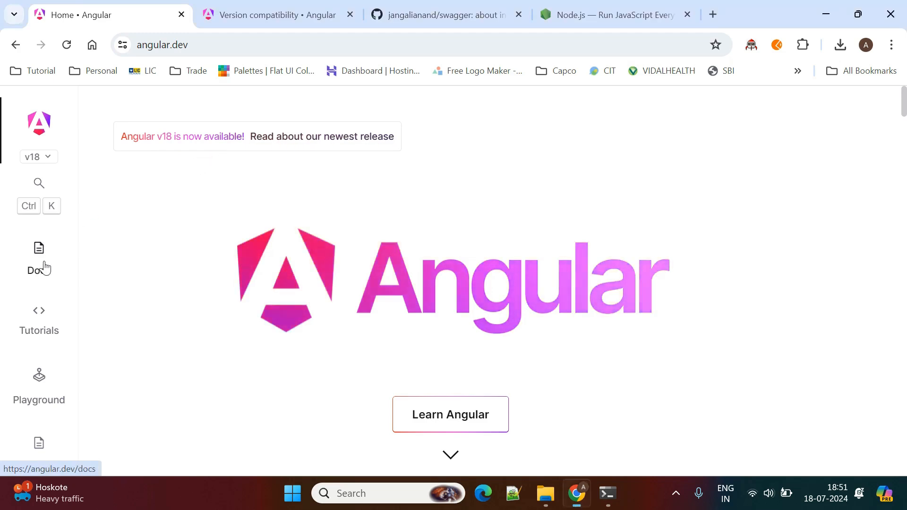
{"action": "left_click", "coordinate": [38, 249]}
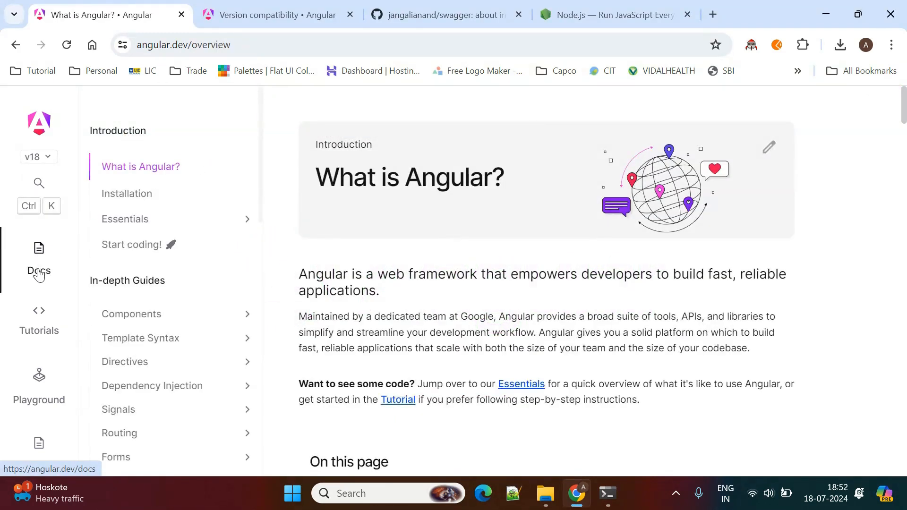
{"action": "left_click", "coordinate": [126, 194]}
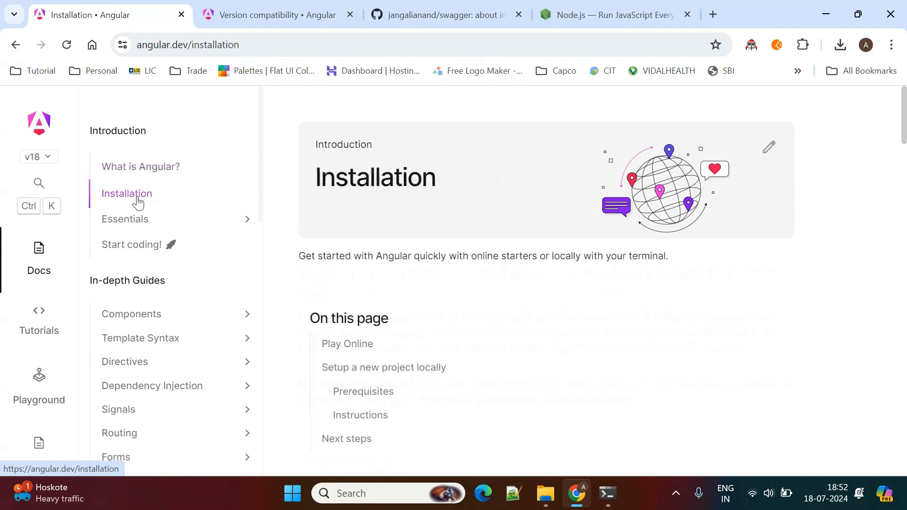
{"action": "scroll", "scroll_direction": "down", "scroll_amount": 3}
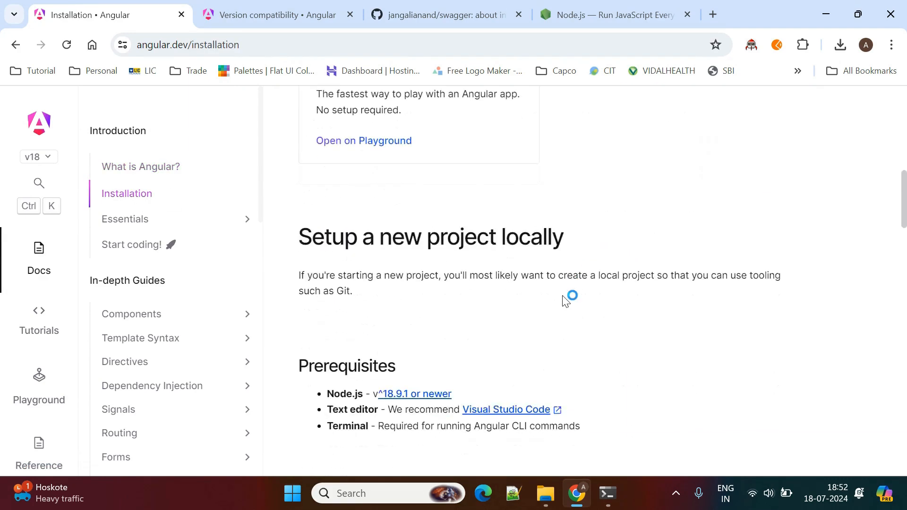
{"action": "scroll", "scroll_direction": "down", "scroll_amount": 3}
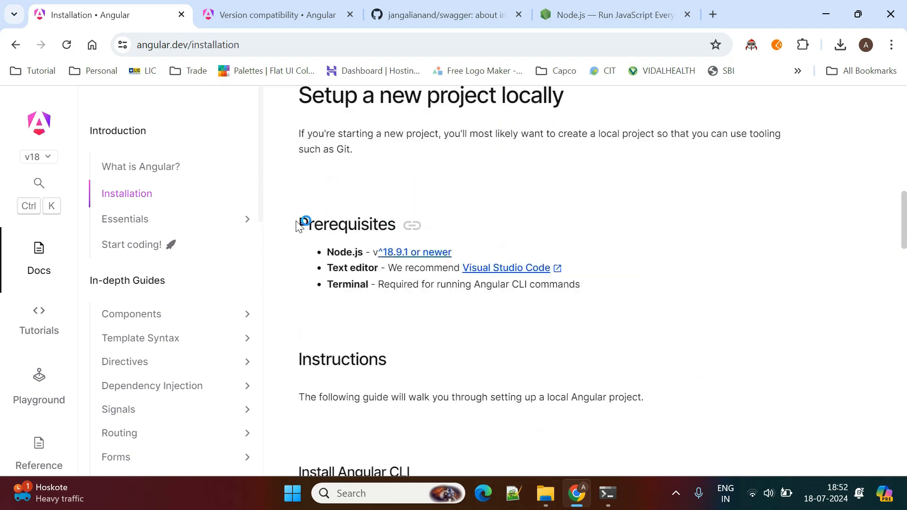
{"action": "mouse_move", "coordinate": [410, 254]}
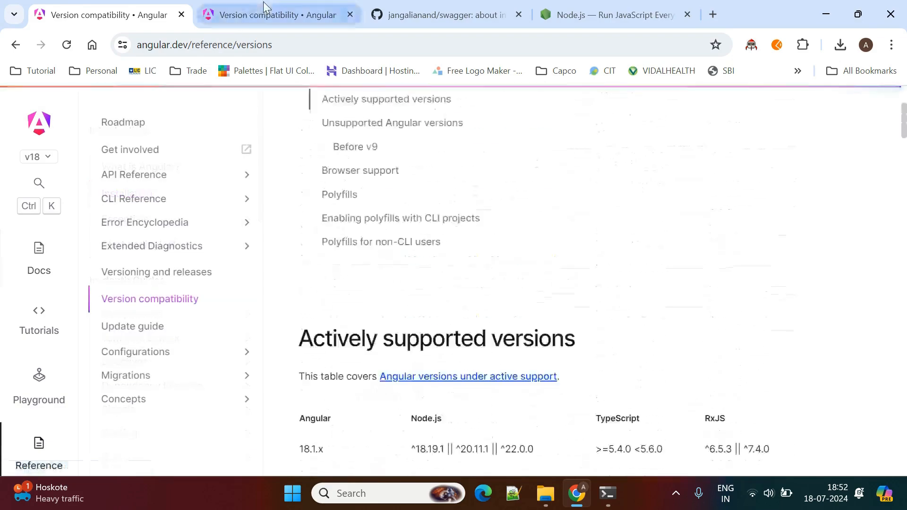
{"action": "scroll", "scroll_direction": "down", "scroll_amount": 3}
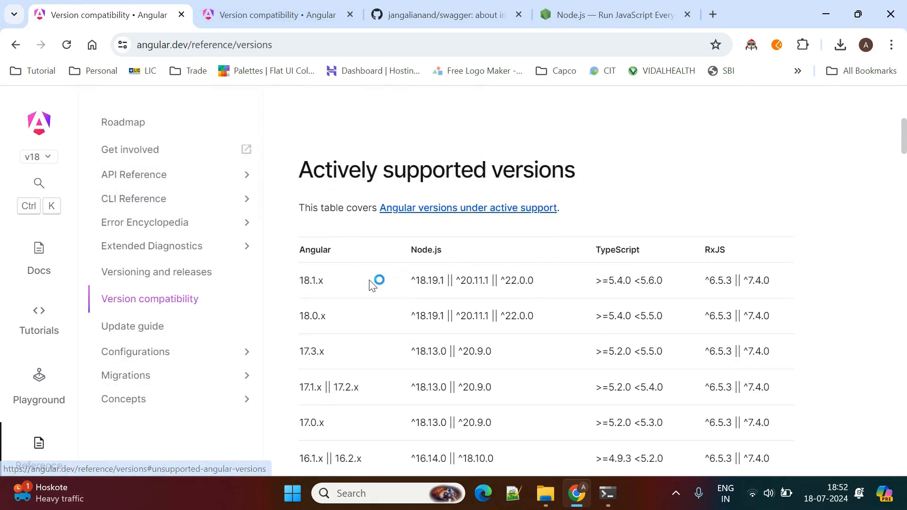
{"action": "mouse_move", "coordinate": [301, 321]}
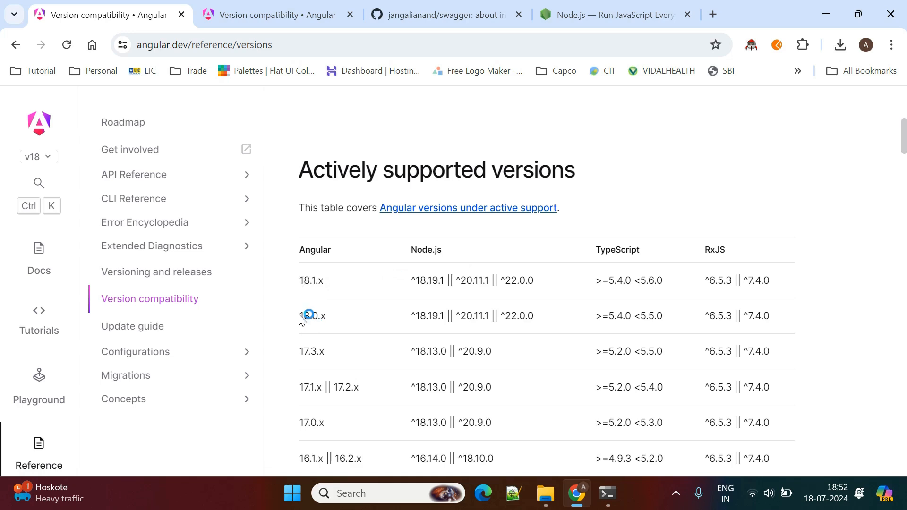
{"action": "double_click", "coordinate": [426, 315]}
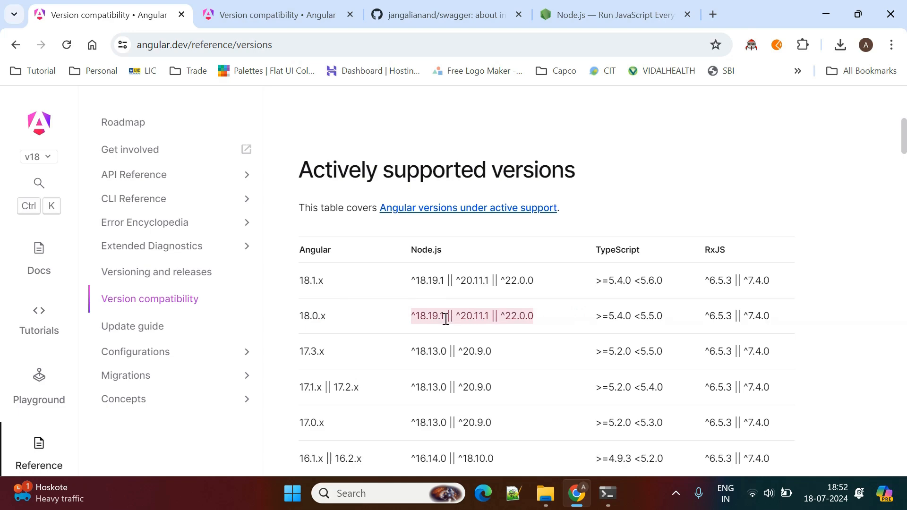
Switch to nodejs.org and bring the Node.js v20.15.1 LTS download into view
{"action": "left_click", "coordinate": [610, 16]}
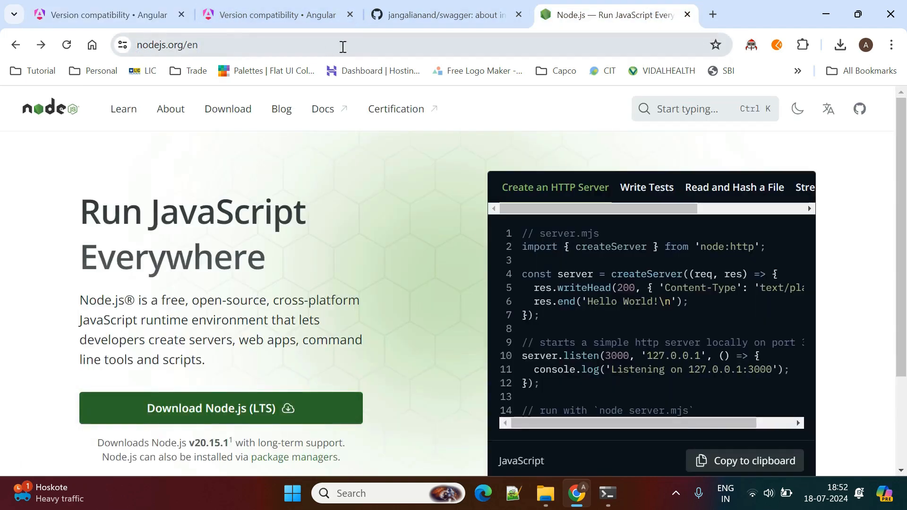
{"action": "scroll", "scroll_direction": "down", "scroll_amount": 3}
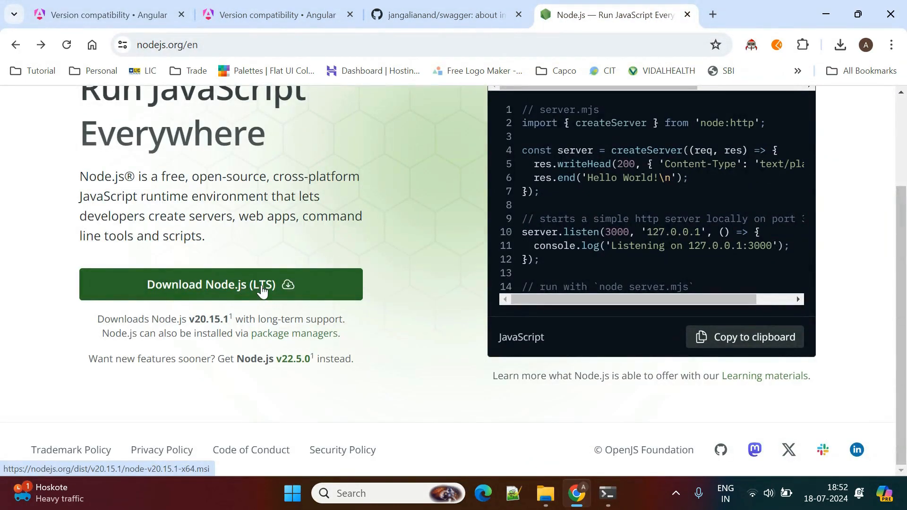
{"action": "mouse_move", "coordinate": [286, 298]}
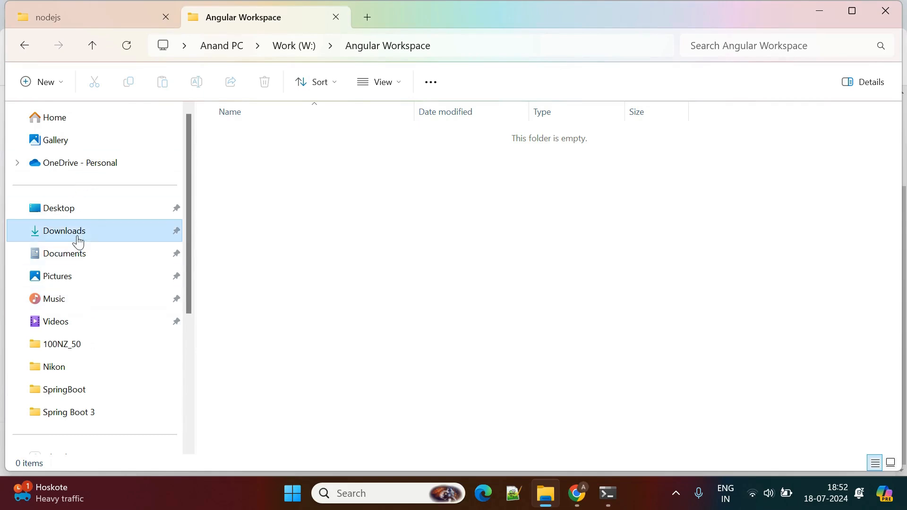
Launch node-v20.15.1-x64 from Downloads, accept the license, keep default features and install
{"action": "left_click", "coordinate": [65, 230]}
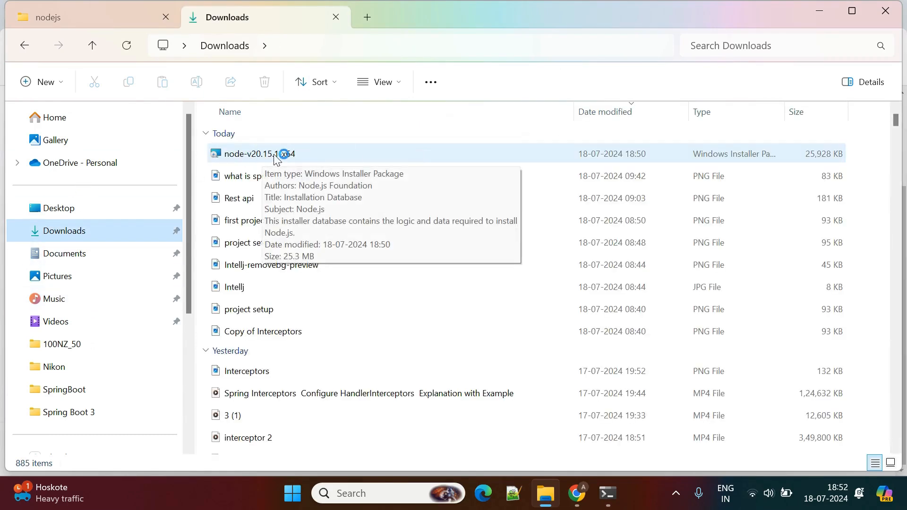
{"action": "double_click", "coordinate": [276, 154]}
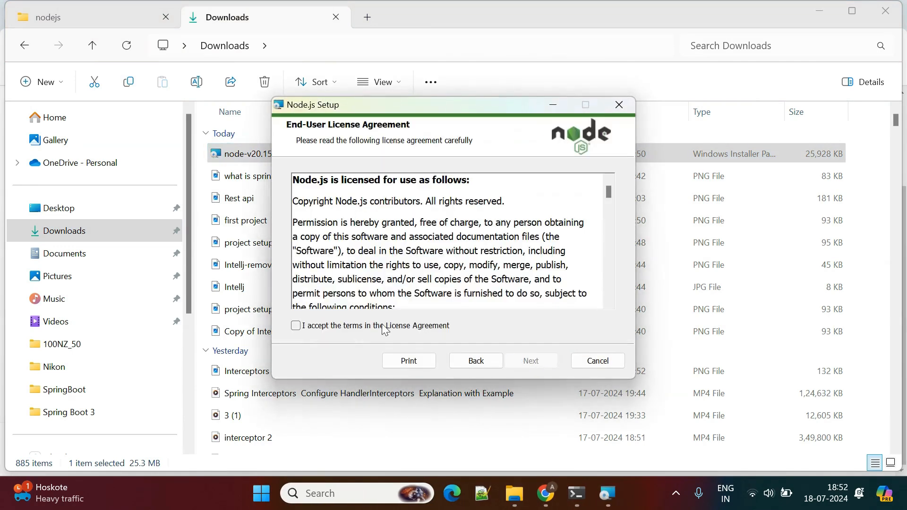
{"action": "left_click", "coordinate": [542, 361]}
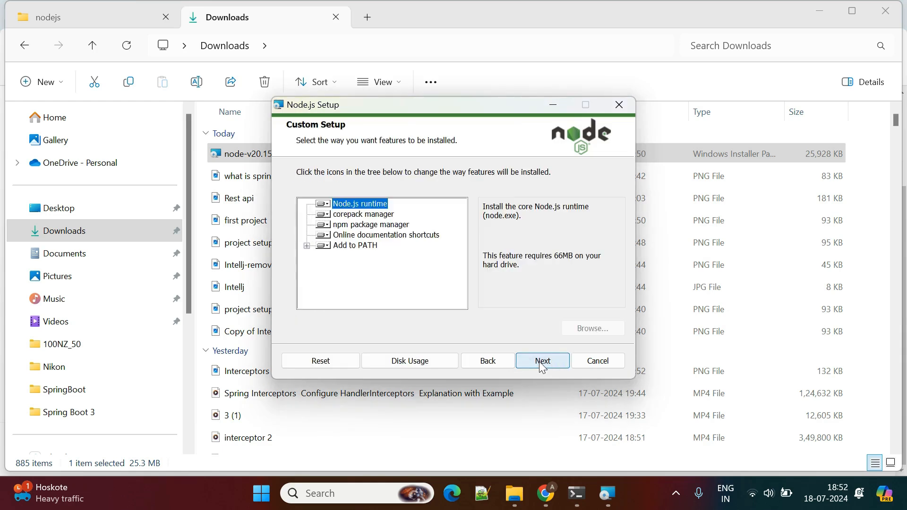
{"action": "left_click", "coordinate": [542, 361]}
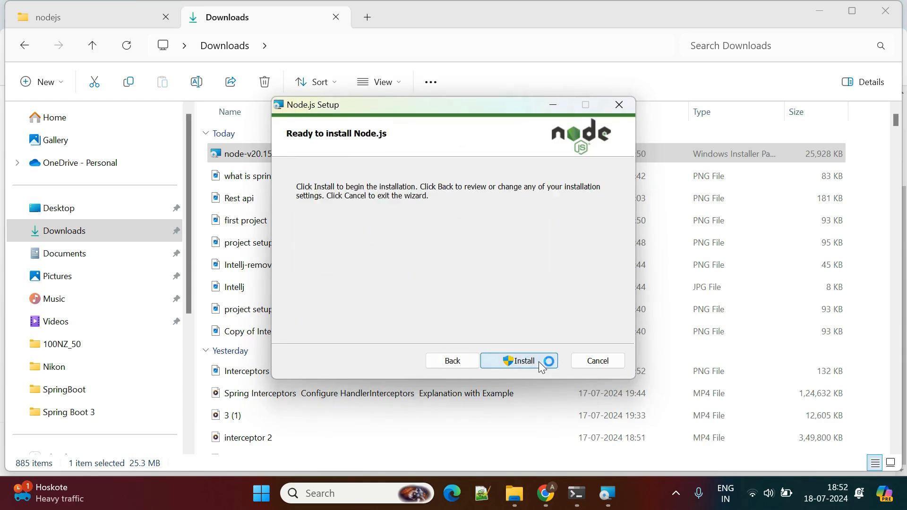
{"action": "left_click", "coordinate": [520, 361]}
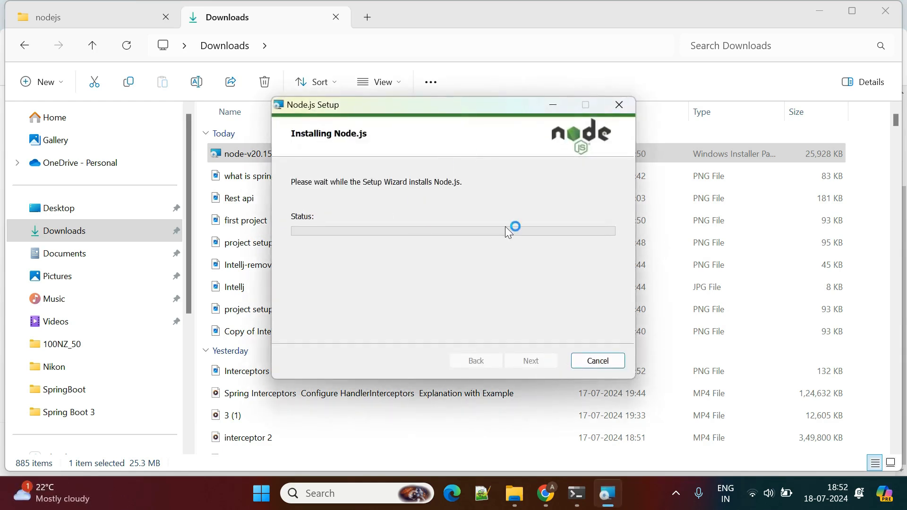
{"action": "mouse_move", "coordinate": [473, 209]}
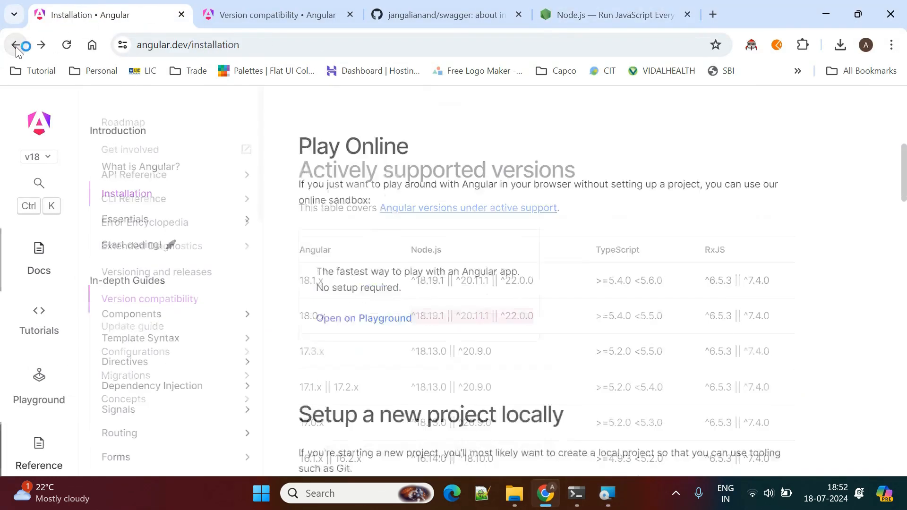
Search Google for visual studio code and locate the official code.visualstudio.com site
{"action": "scroll", "scroll_direction": "down", "scroll_amount": 3}
{"action": "type", "text": "visua"}
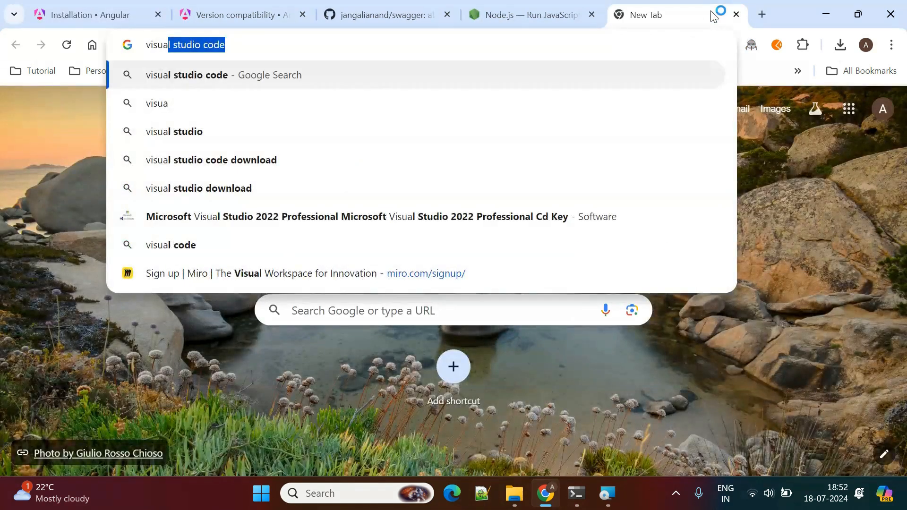
{"action": "key", "text": "Enter"}
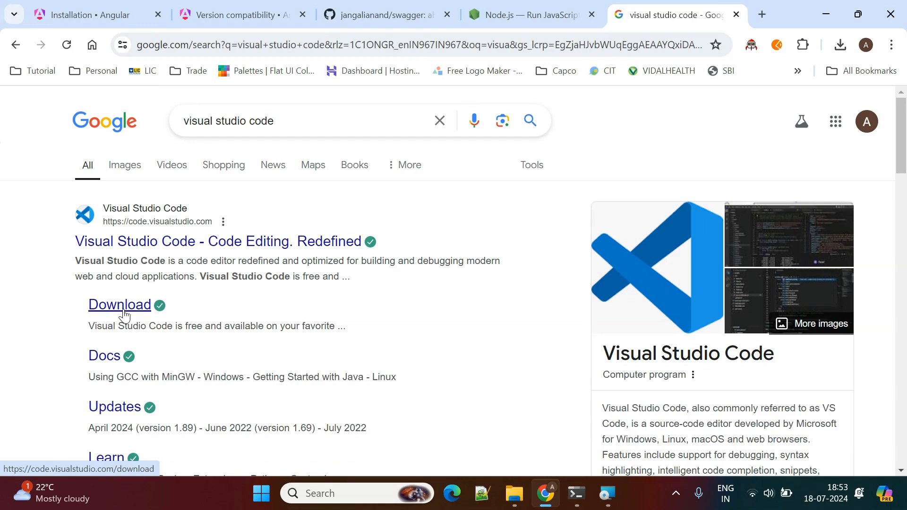
{"action": "mouse_move", "coordinate": [113, 310]}
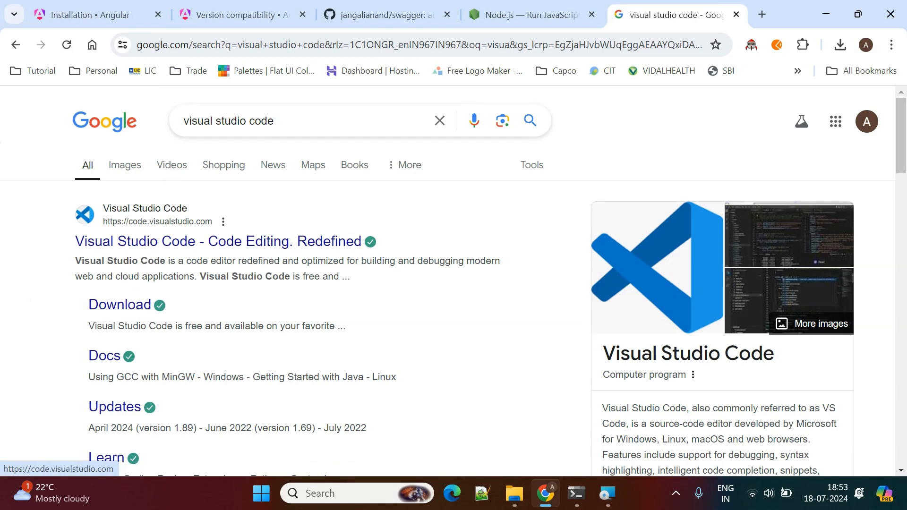
{"action": "left_click", "coordinate": [85, 15]}
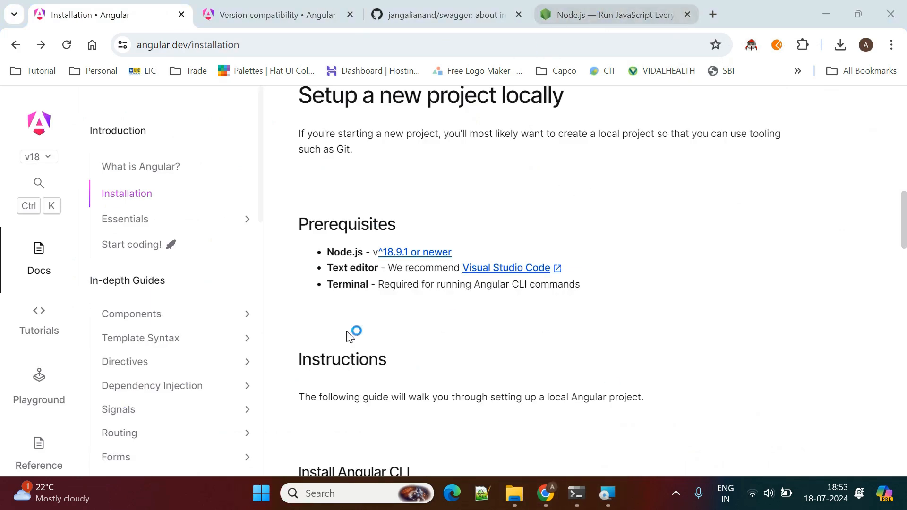
{"action": "scroll", "scroll_direction": "down", "scroll_amount": 3}
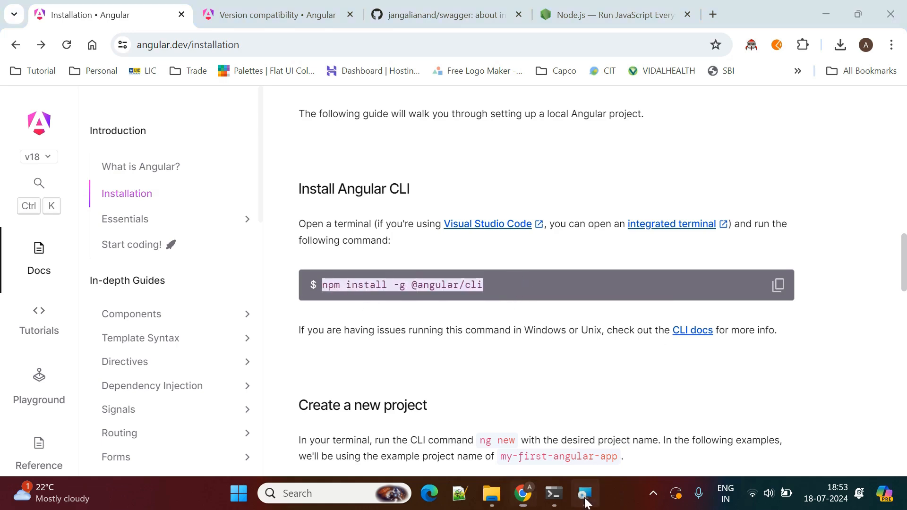
{"action": "left_click", "coordinate": [584, 493]}
{"action": "type", "text": "cmd"}
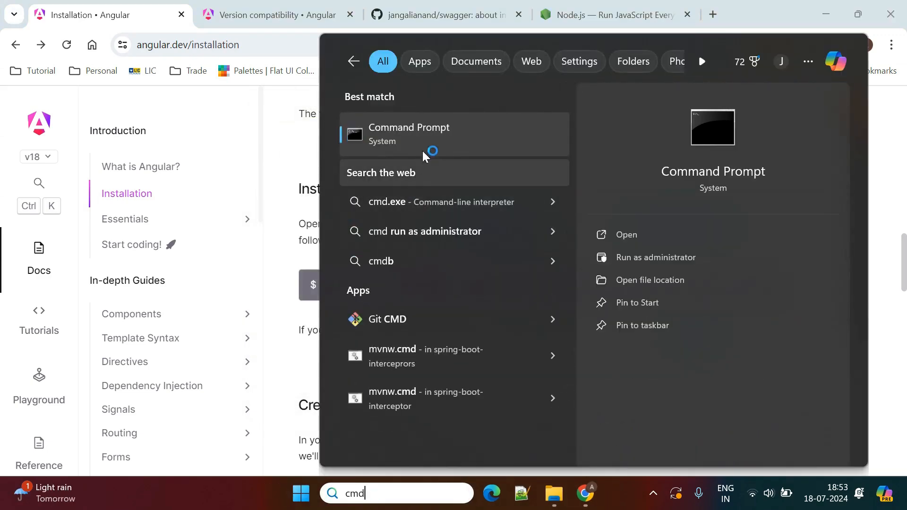
Run node --version in Command Prompt to confirm v20.15.1 is installed
{"action": "left_click", "coordinate": [408, 134]}
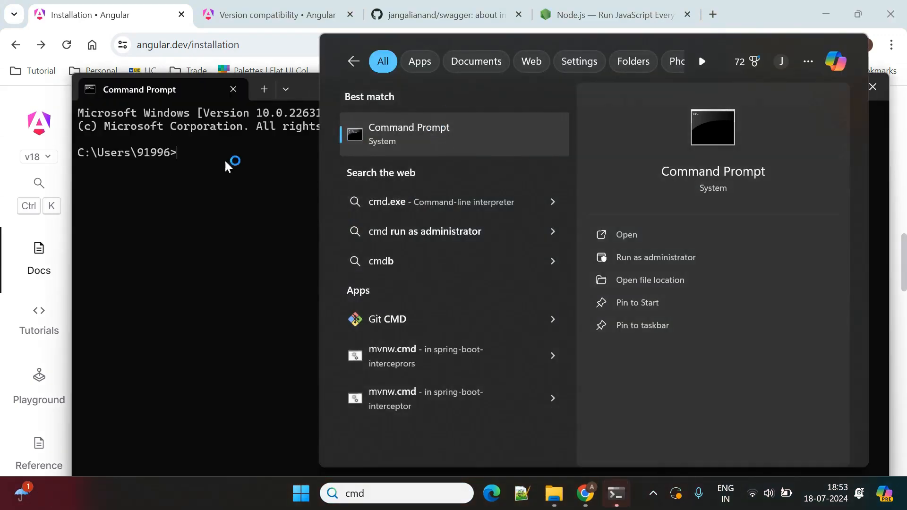
{"action": "type", "text": "node --v"}
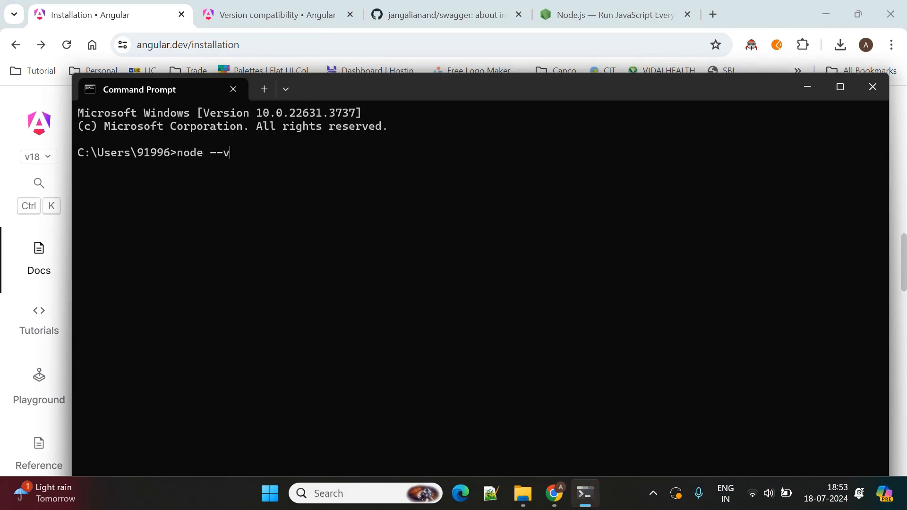
{"action": "type", "text": "ersion"}
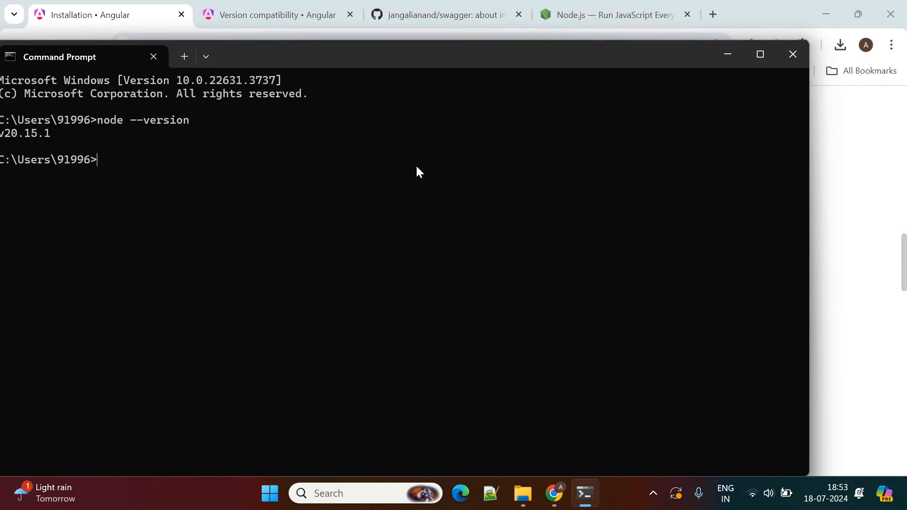
{"action": "mouse_move", "coordinate": [793, 54]}
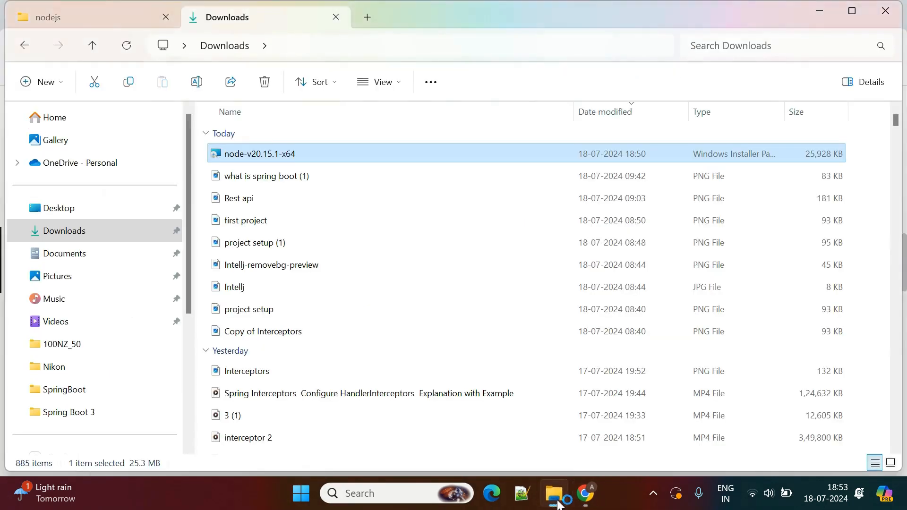
Browse to the Angular Workspace folder on the Work (W:) drive
{"action": "scroll", "scroll_direction": "down", "scroll_amount": 3}
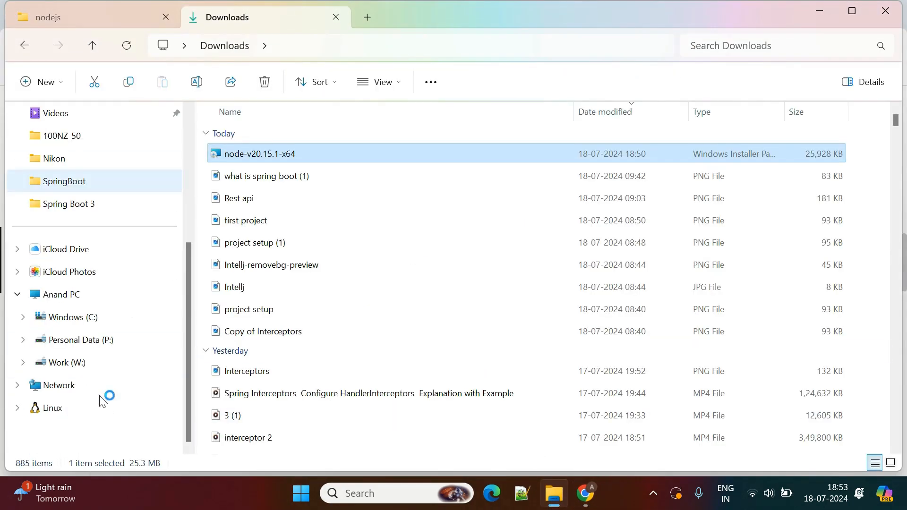
{"action": "left_click", "coordinate": [65, 363]}
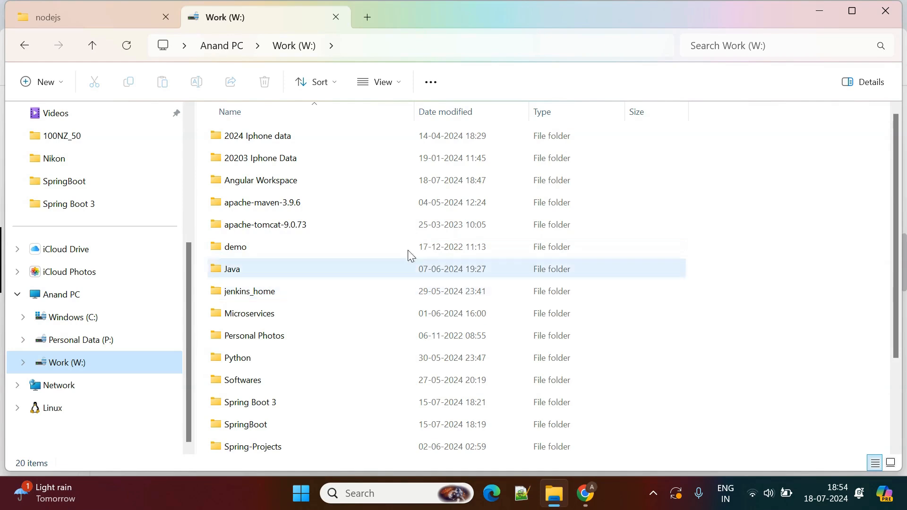
{"action": "double_click", "coordinate": [260, 180]}
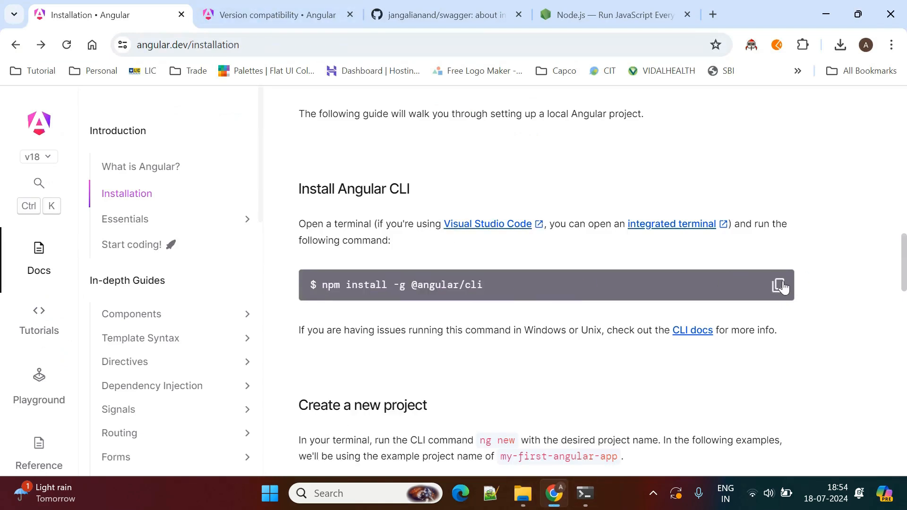
{"action": "left_click", "coordinate": [586, 492]}
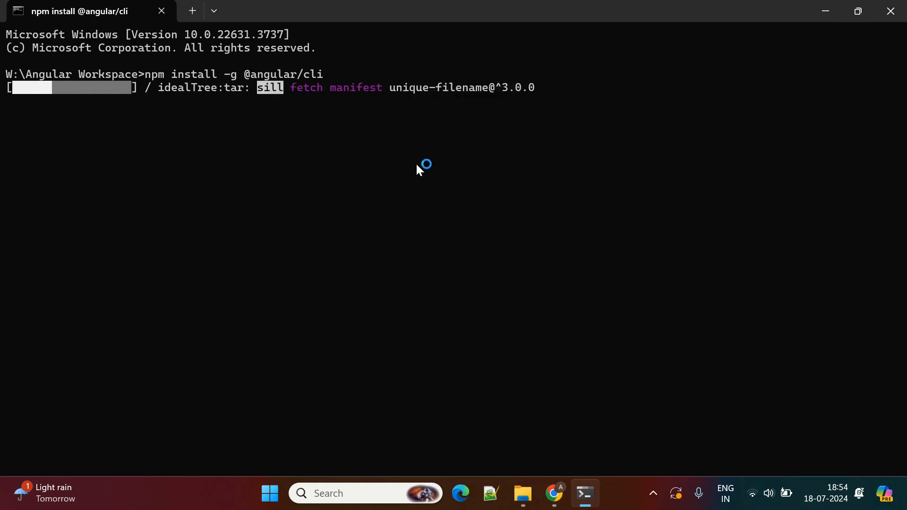
{"action": "mouse_move", "coordinate": [455, 242]}
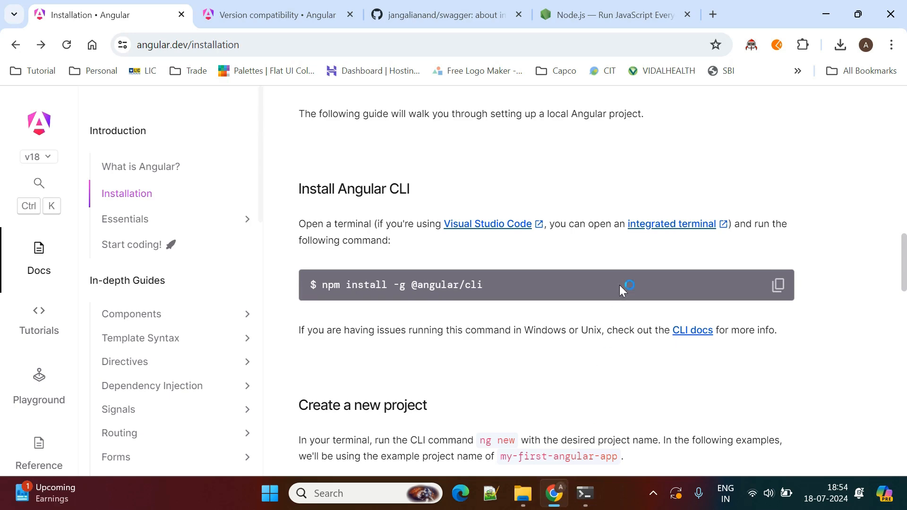
Return to Command Prompt and enter ng new first to generate the project
{"action": "scroll", "scroll_direction": "down", "scroll_amount": 3}
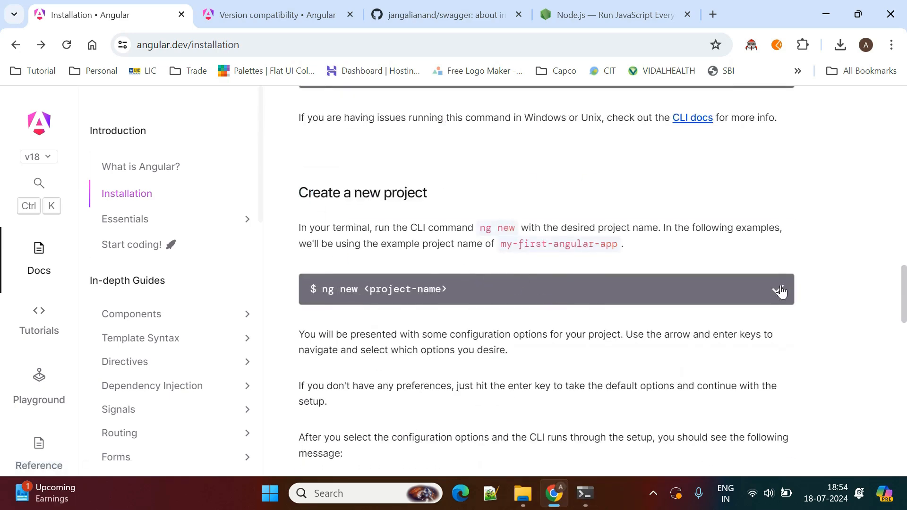
{"action": "left_click", "coordinate": [586, 493]}
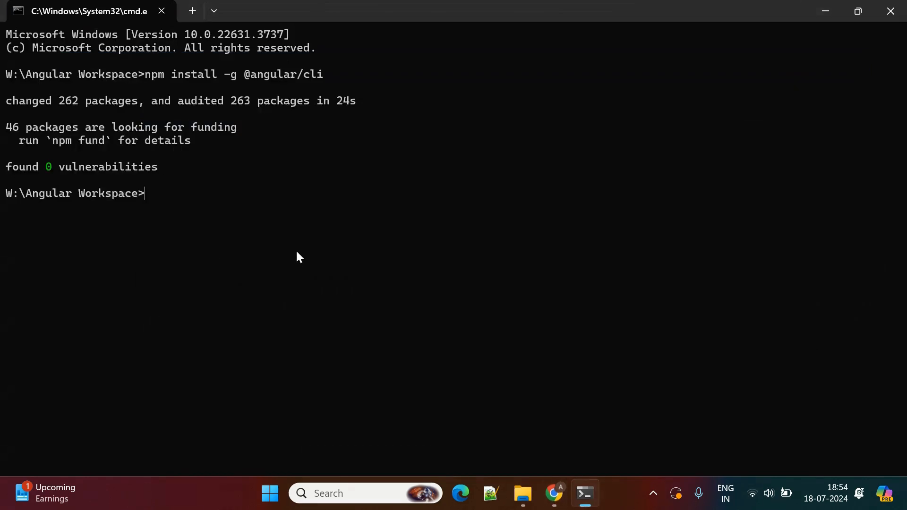
{"action": "type", "text": "ng new"}
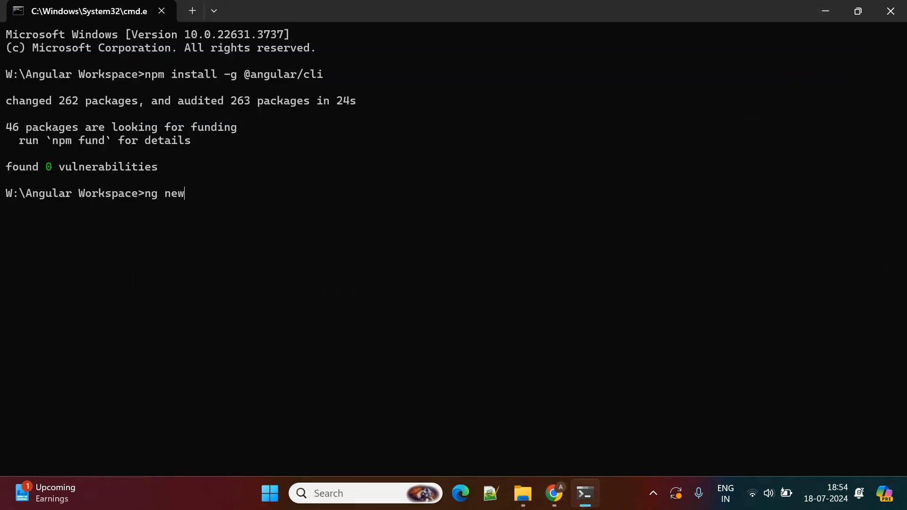
{"action": "type", "text": "first"}
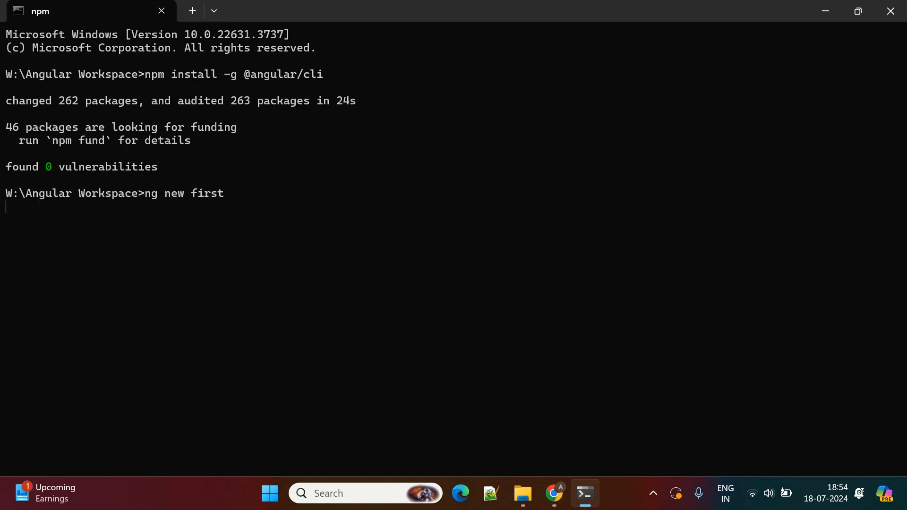
Answer the ng new prompts with CSS stylesheets and N for SSR/SSG, then let packages install
{"action": "key", "text": "Enter"}
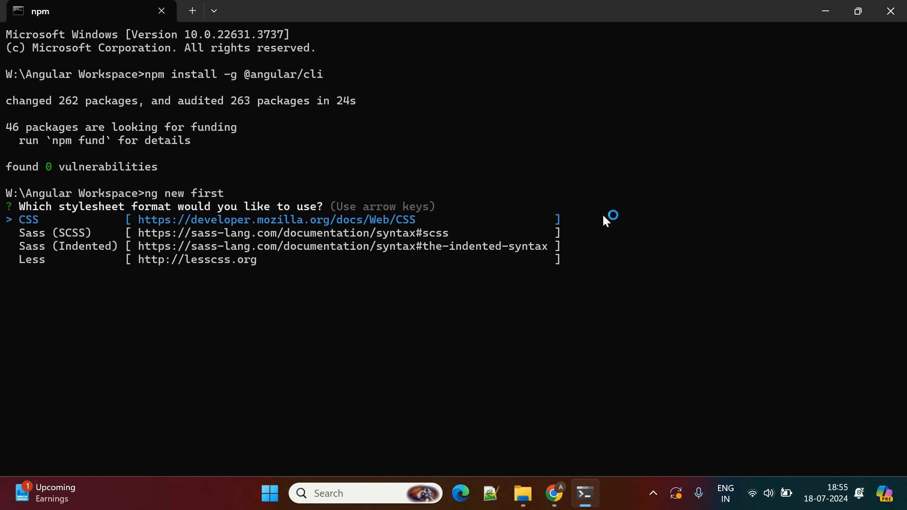
{"action": "key", "text": "Down"}
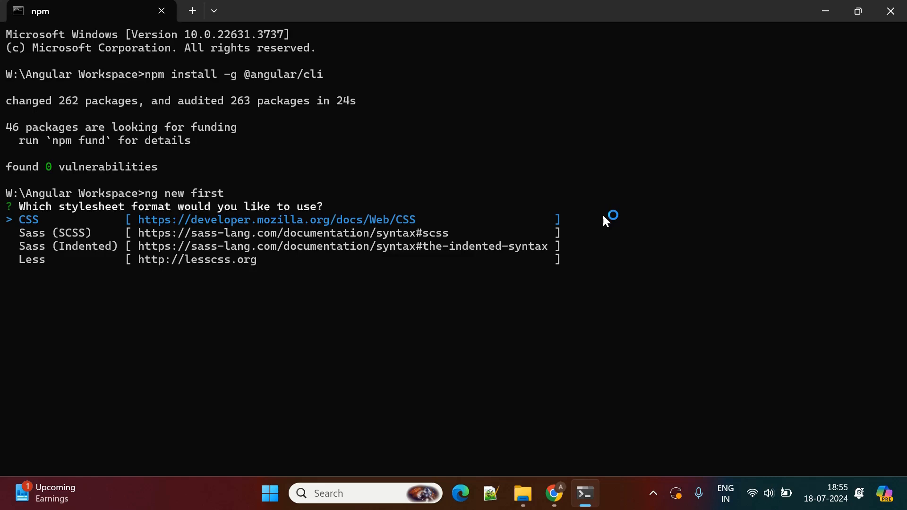
{"action": "key", "text": "Enter"}
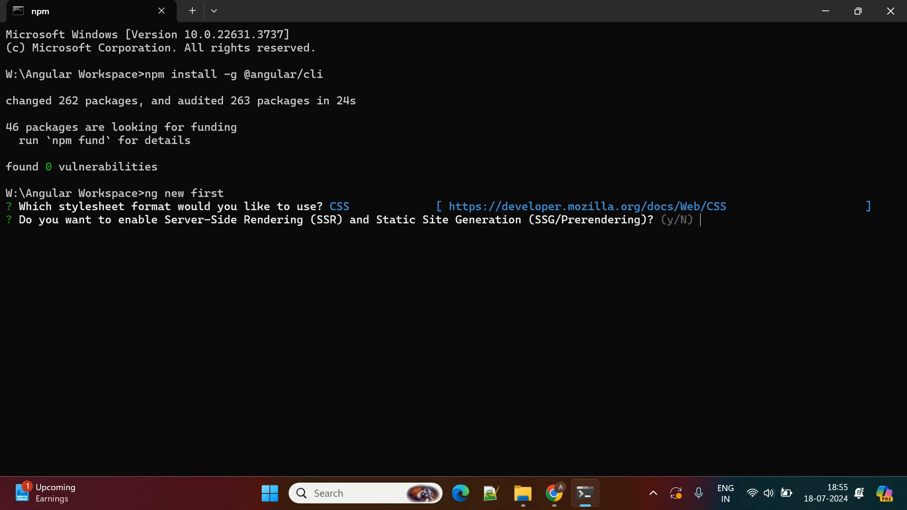
{"action": "type", "text": "n"}
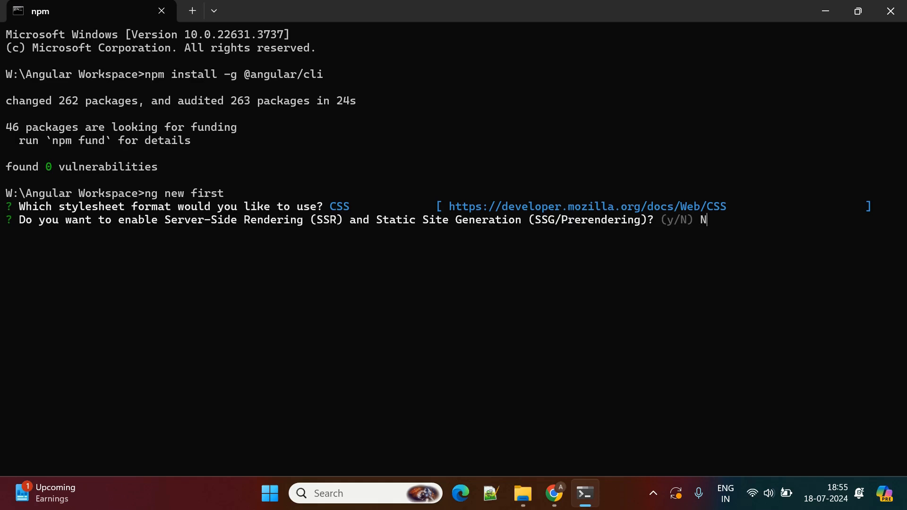
{"action": "key", "text": "enter"}
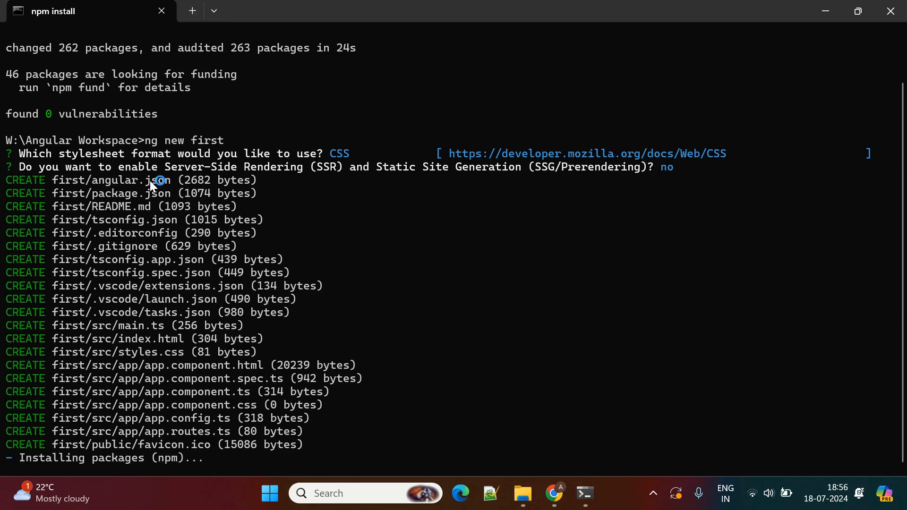
{"action": "mouse_move", "coordinate": [531, 274]}
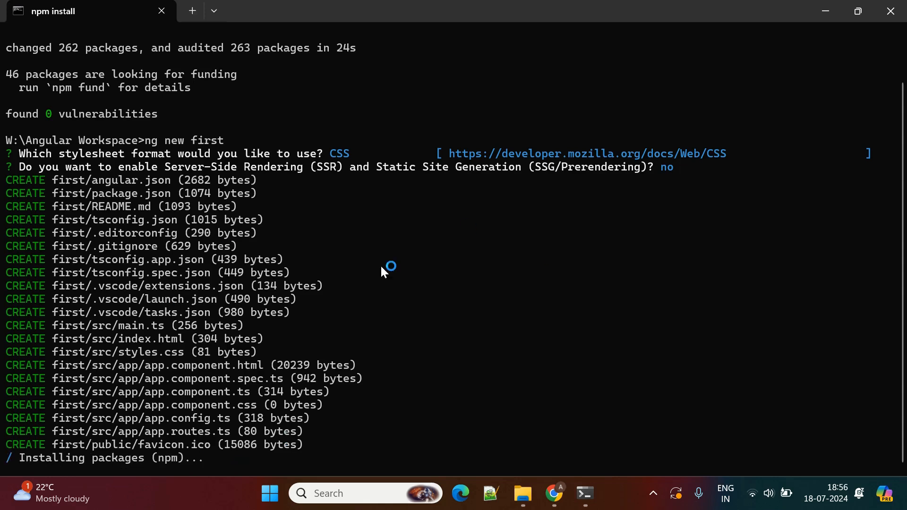
{"action": "mouse_move", "coordinate": [509, 223]}
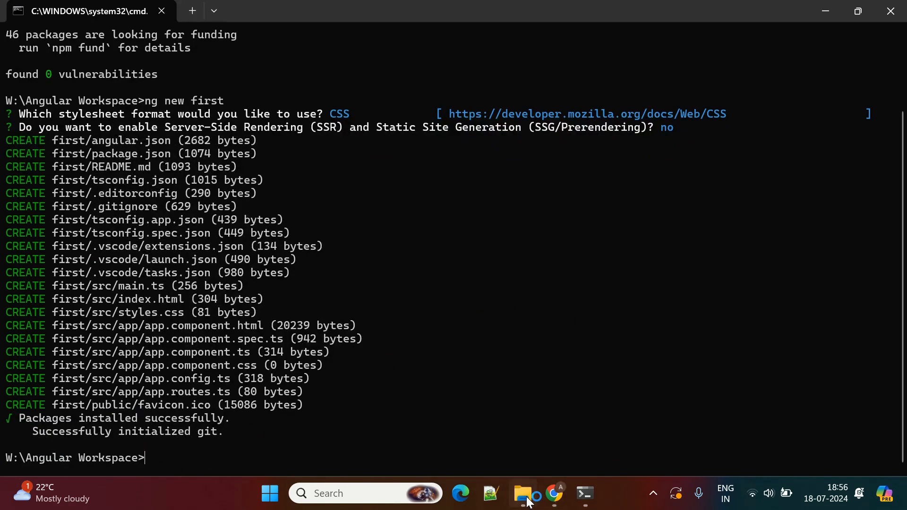
Open the 'first' project folder in File Explorer and enter 'cmd' in its address bar
{"action": "left_click", "coordinate": [523, 493]}
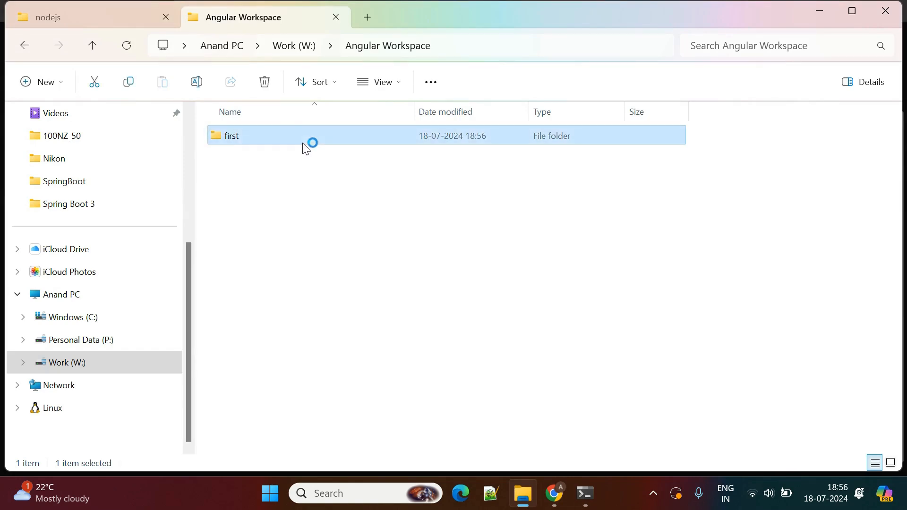
{"action": "double_click", "coordinate": [231, 136]}
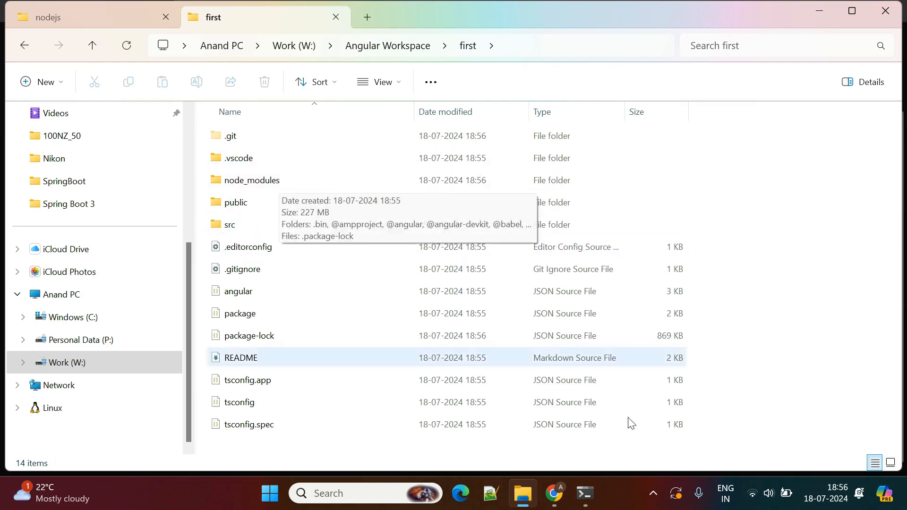
{"action": "left_click", "coordinate": [585, 493]}
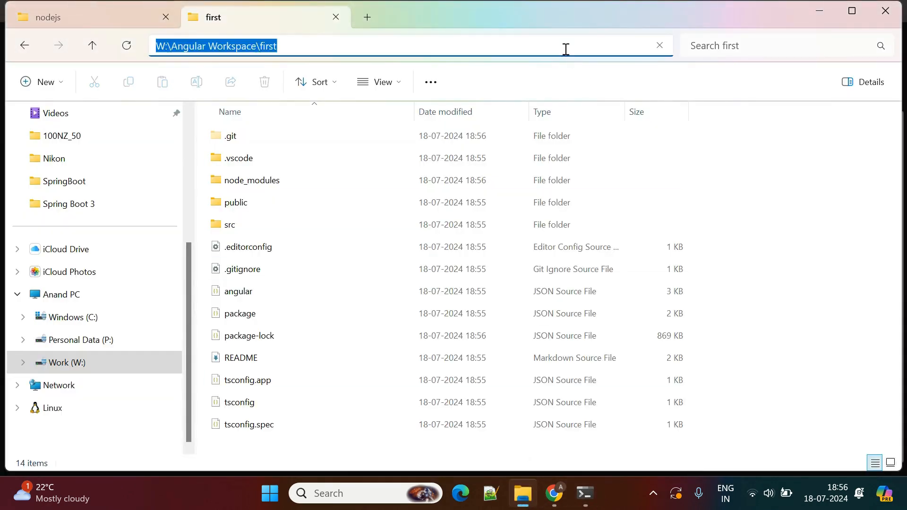
{"action": "type", "text": "cmd"}
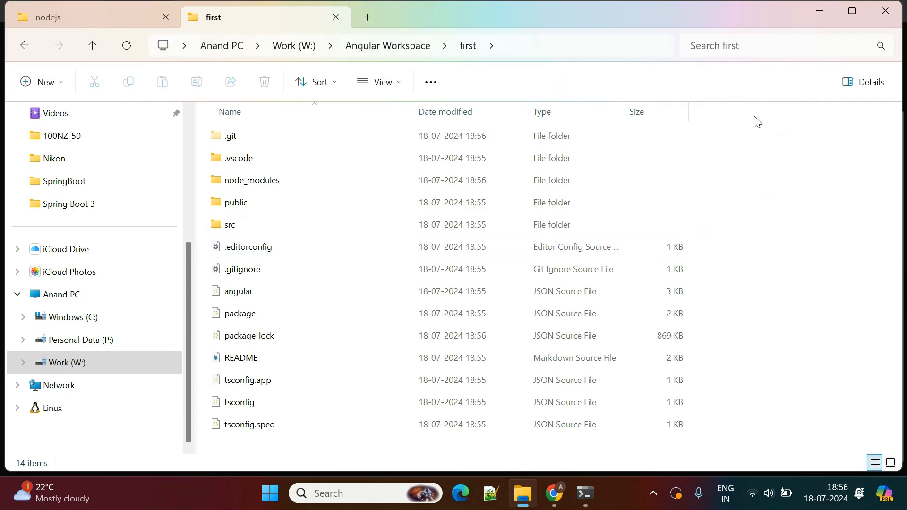
Change into the 'first' folder with cd first and launch VS Code there with code
{"action": "left_click", "coordinate": [585, 493]}
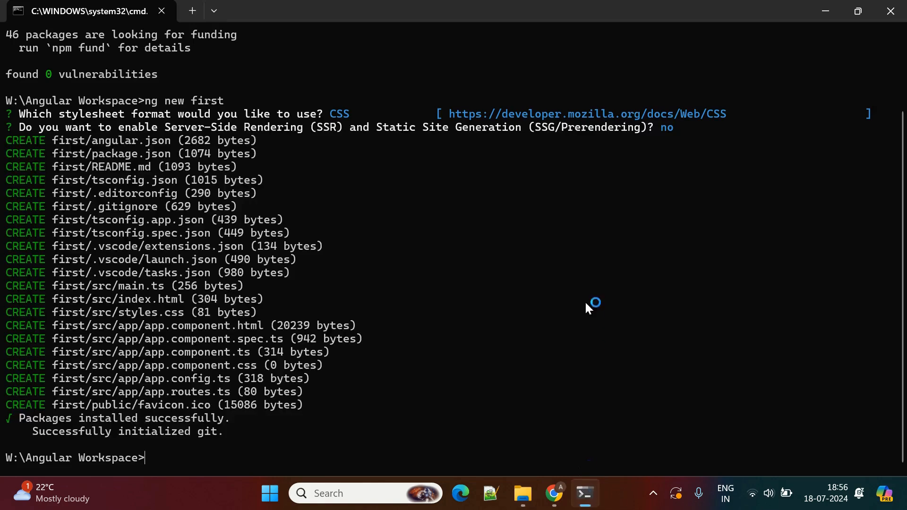
{"action": "type", "text": "cd first"}
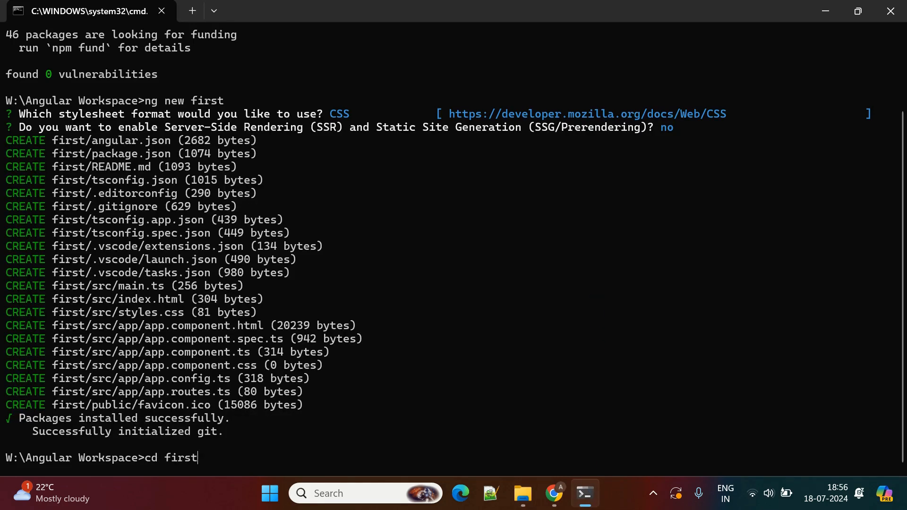
{"action": "type", "text": "code ."}
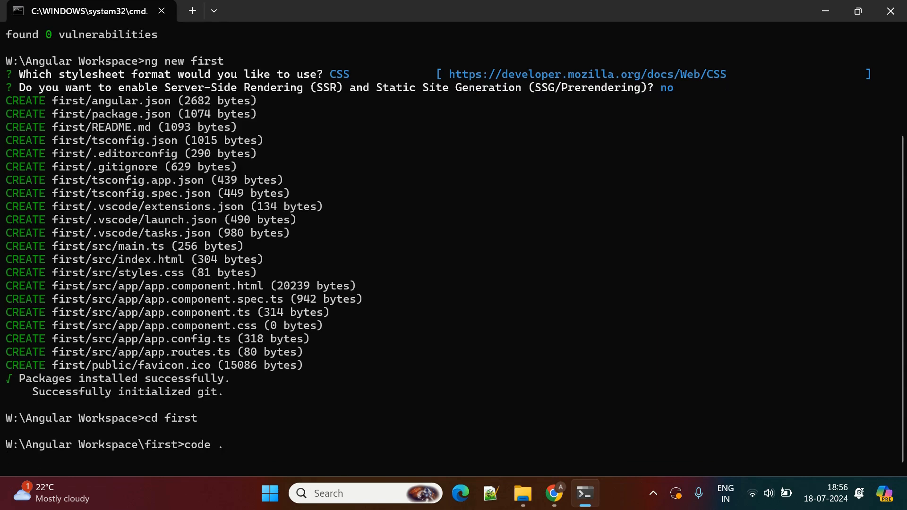
{"action": "mouse_move", "coordinate": [585, 306]}
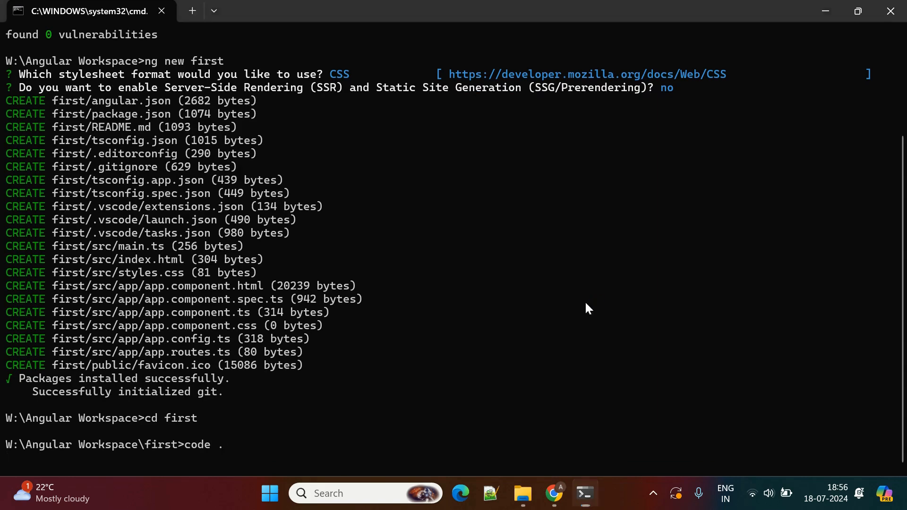
{"action": "key", "text": "Enter"}
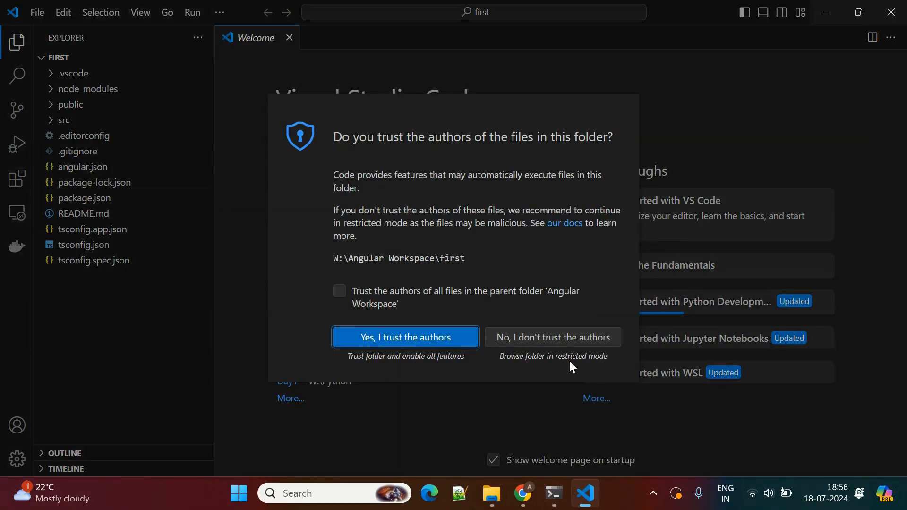
Trust the project's authors and dismiss the VS Code welcome page
{"action": "left_click", "coordinate": [406, 337]}
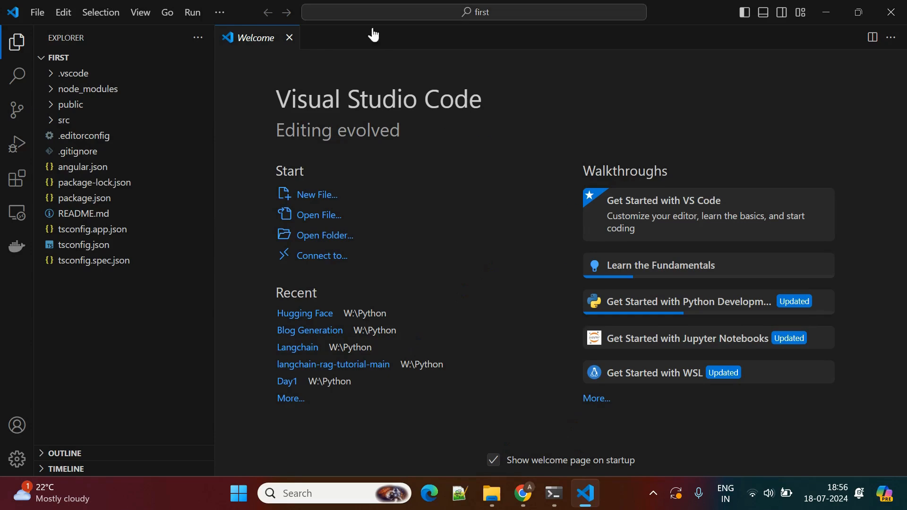
{"action": "left_click", "coordinate": [289, 37]}
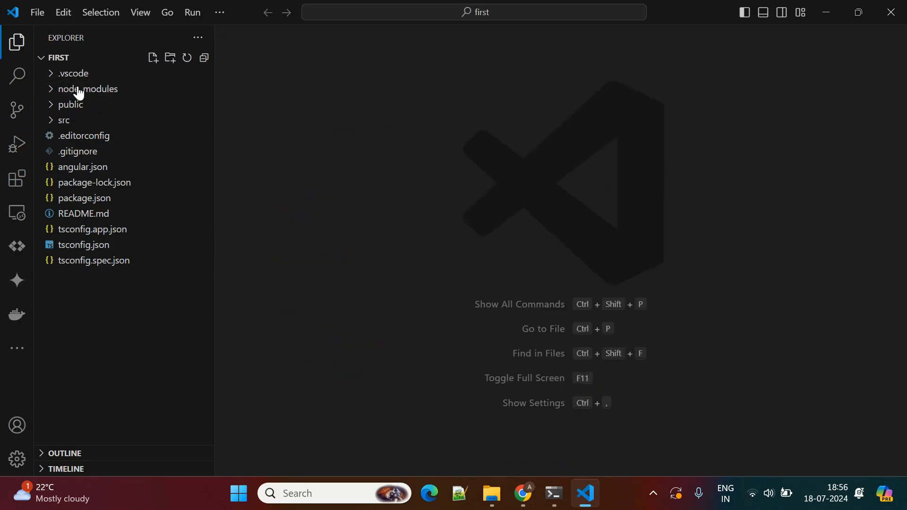
{"action": "left_click", "coordinate": [71, 104]}
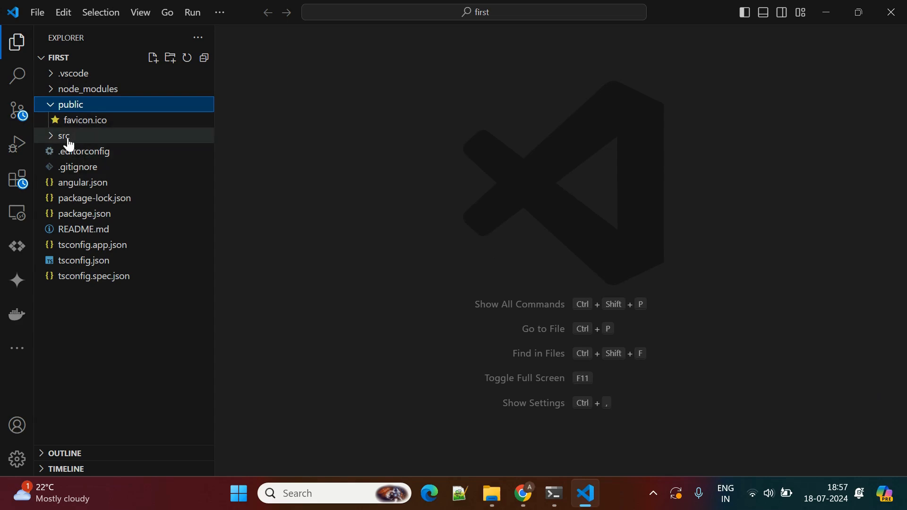
Expand src and app in the Explorer and view app.routes.ts with its empty Routes array
{"action": "left_click", "coordinate": [62, 136]}
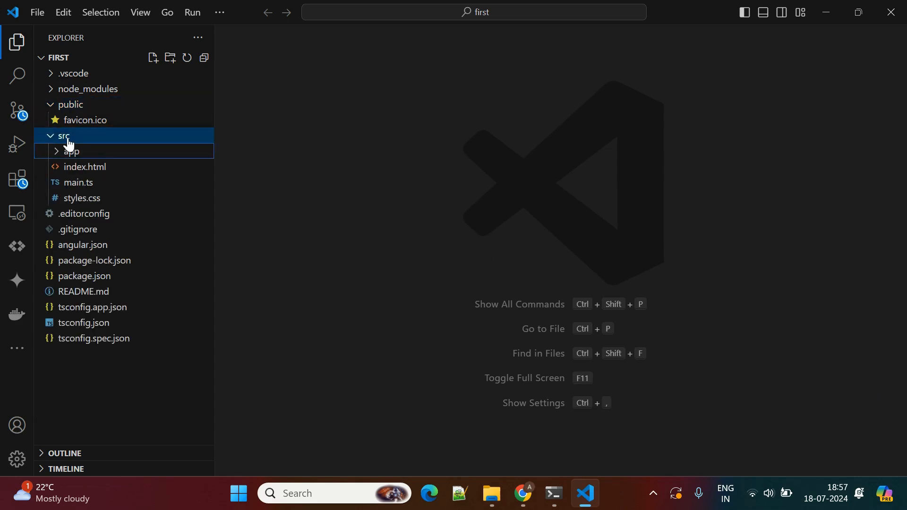
{"action": "left_click", "coordinate": [72, 151]}
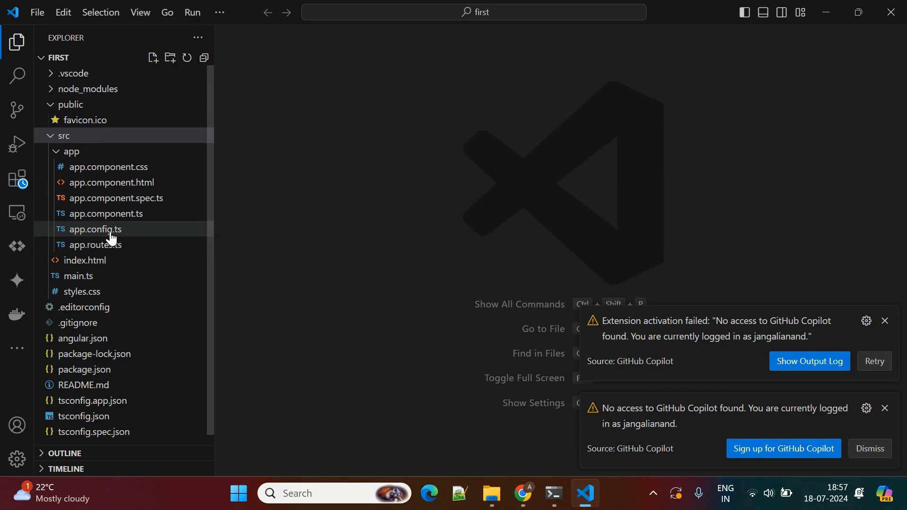
{"action": "left_click", "coordinate": [94, 245]}
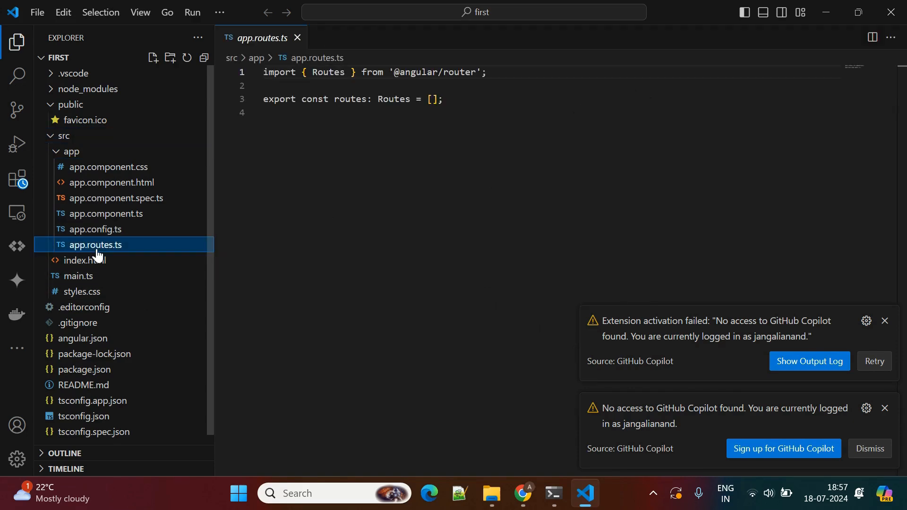
{"action": "mouse_move", "coordinate": [118, 222]}
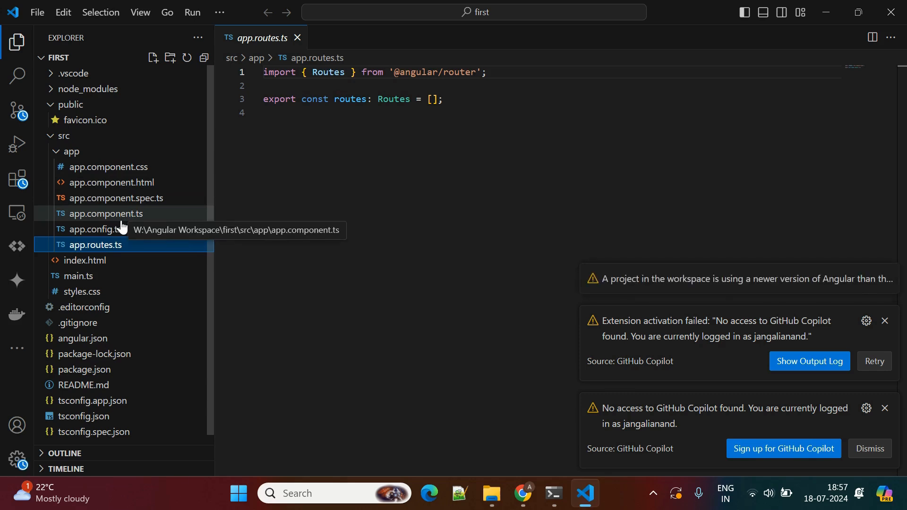
{"action": "mouse_move", "coordinate": [369, 244]}
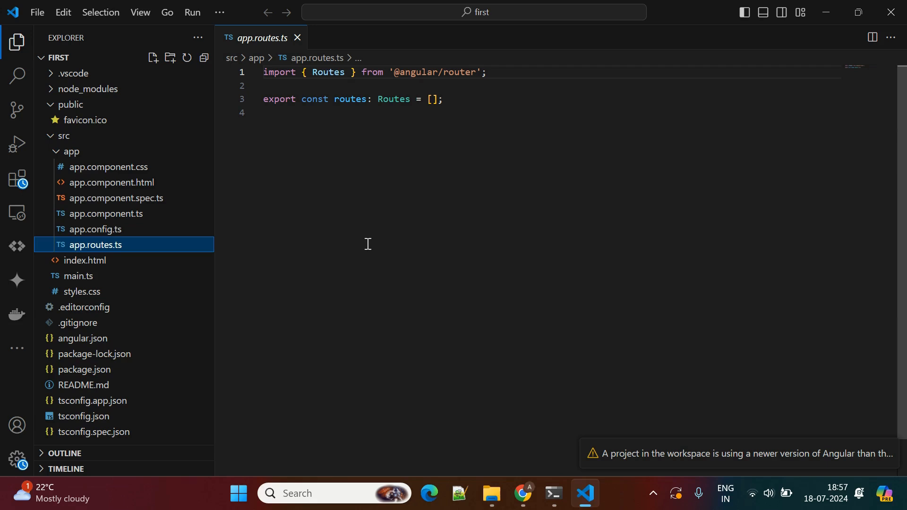
{"action": "mouse_move", "coordinate": [135, 223]}
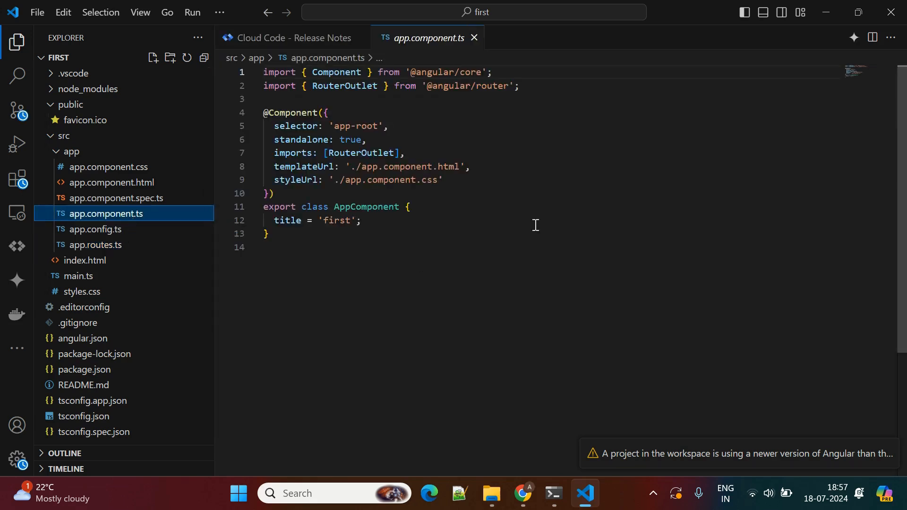
{"action": "mouse_move", "coordinate": [302, 266]}
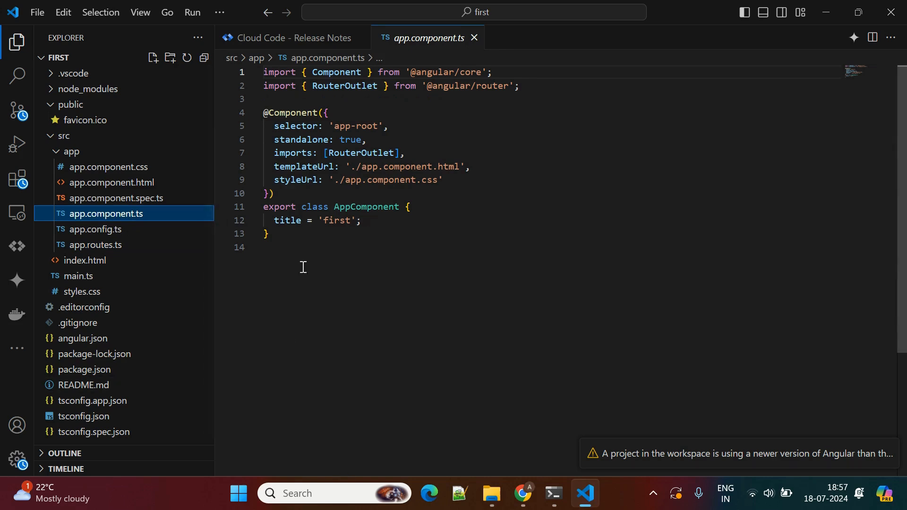
{"action": "mouse_move", "coordinate": [639, 248]}
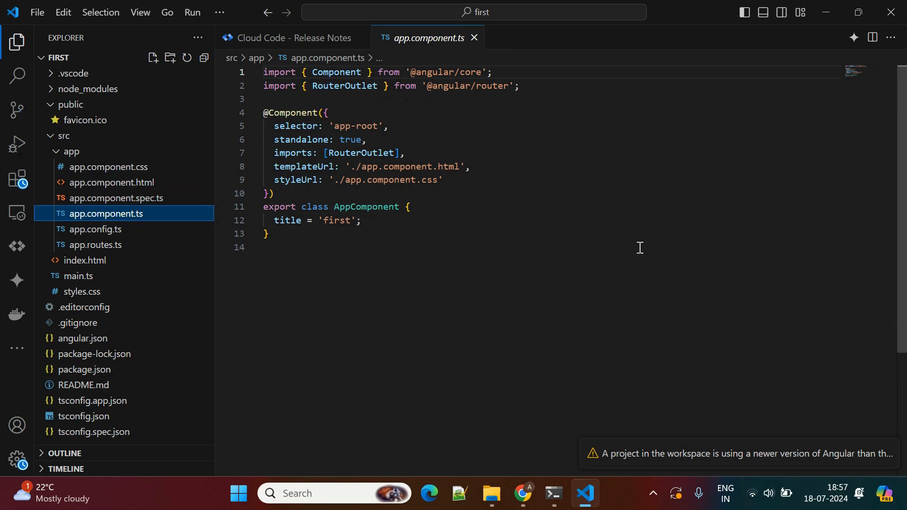
Review angular.dev's 'Running your new project locally' npm start steps, then return to the terminal
{"action": "left_click", "coordinate": [554, 493]}
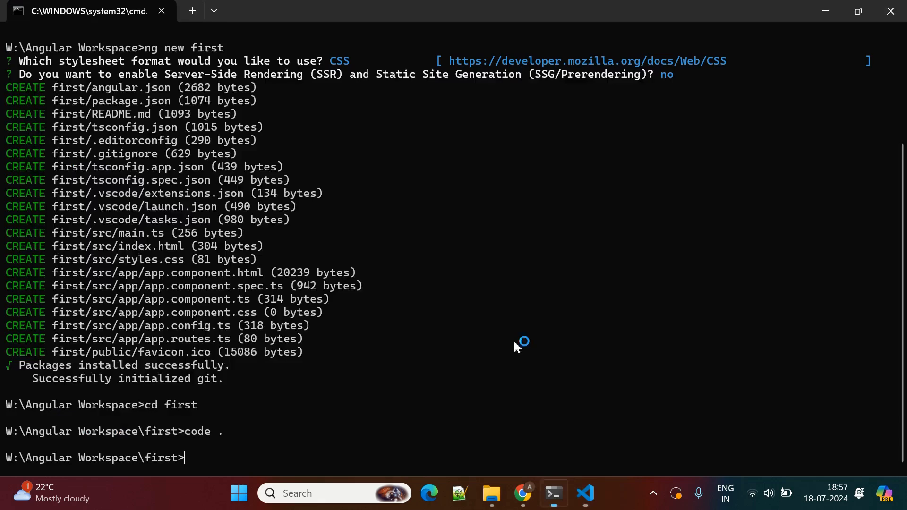
{"action": "left_click", "coordinate": [523, 493]}
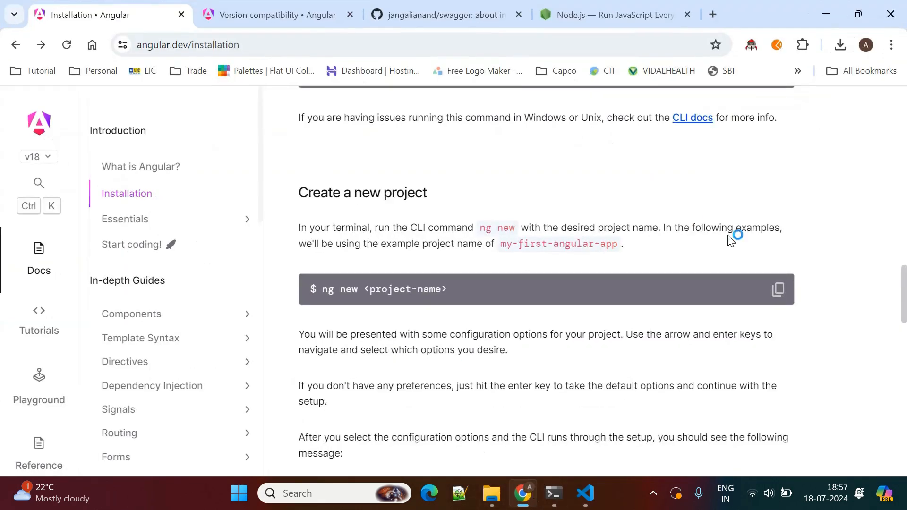
{"action": "scroll", "scroll_direction": "down", "scroll_amount": 3}
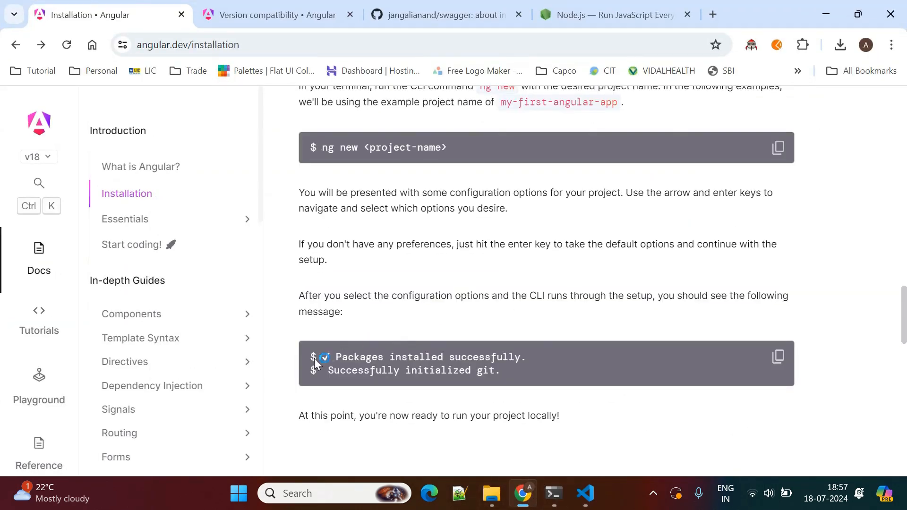
{"action": "scroll", "scroll_direction": "down", "scroll_amount": 3}
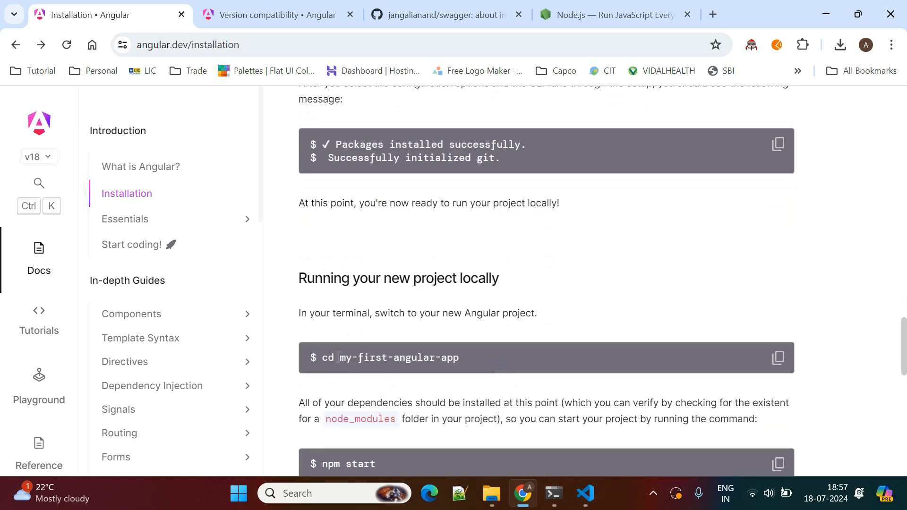
{"action": "scroll", "scroll_direction": "down", "scroll_amount": 3}
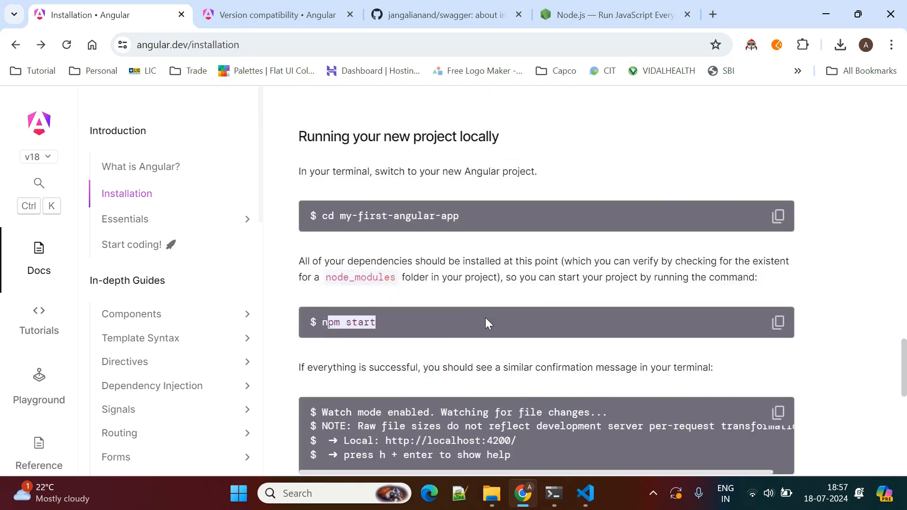
{"action": "left_click", "coordinate": [554, 494]}
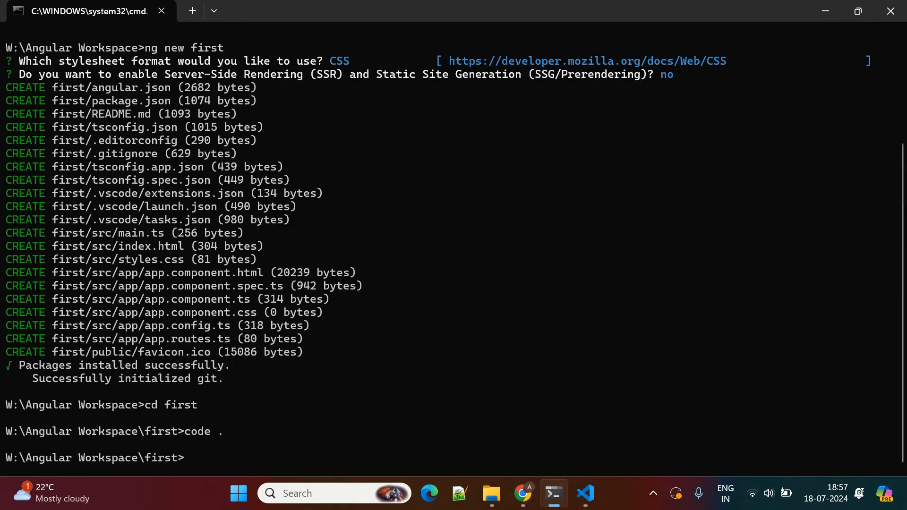
Run npm start in the 'first' folder to launch ng serve on localhost:4200
{"action": "type", "text": "npm start"}
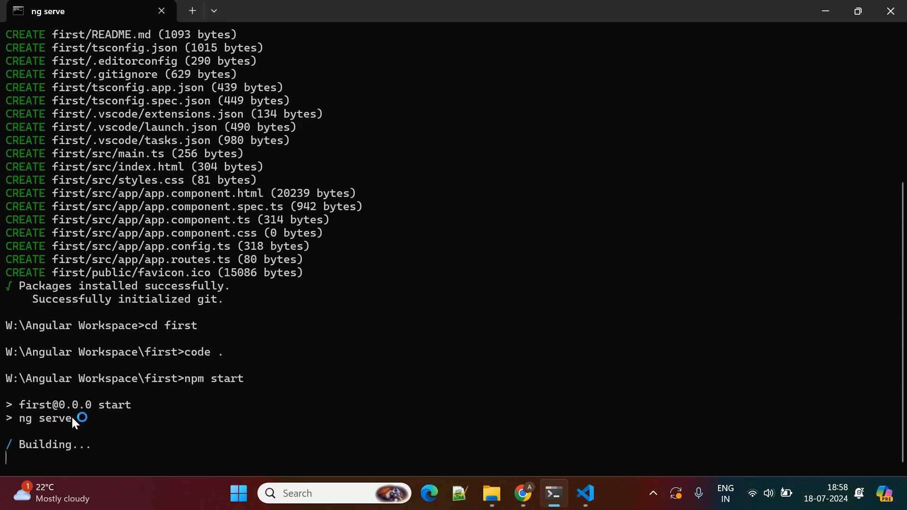
{"action": "mouse_move", "coordinate": [200, 391]}
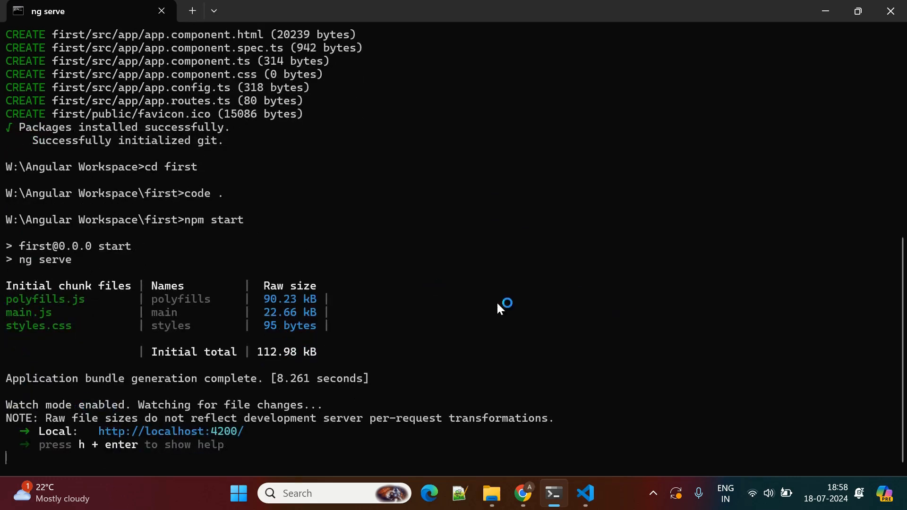
{"action": "mouse_move", "coordinate": [182, 440]}
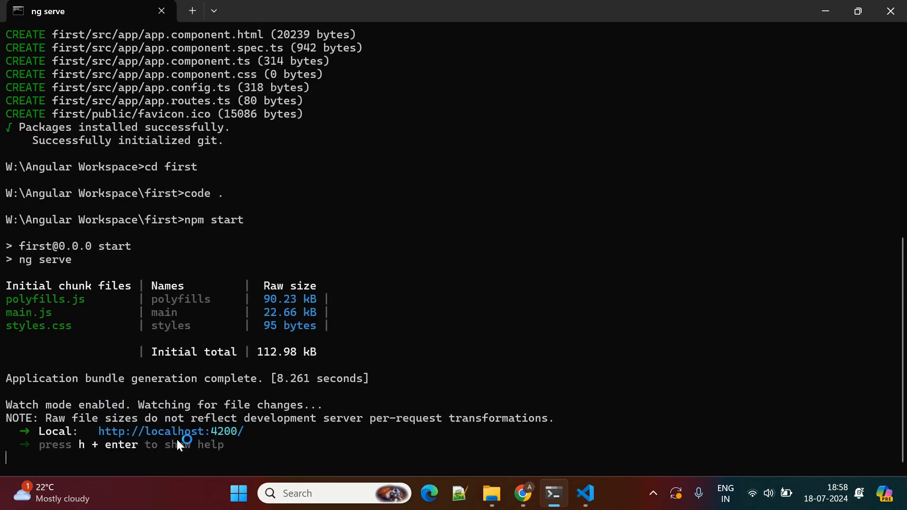
{"action": "mouse_move", "coordinate": [426, 329]}
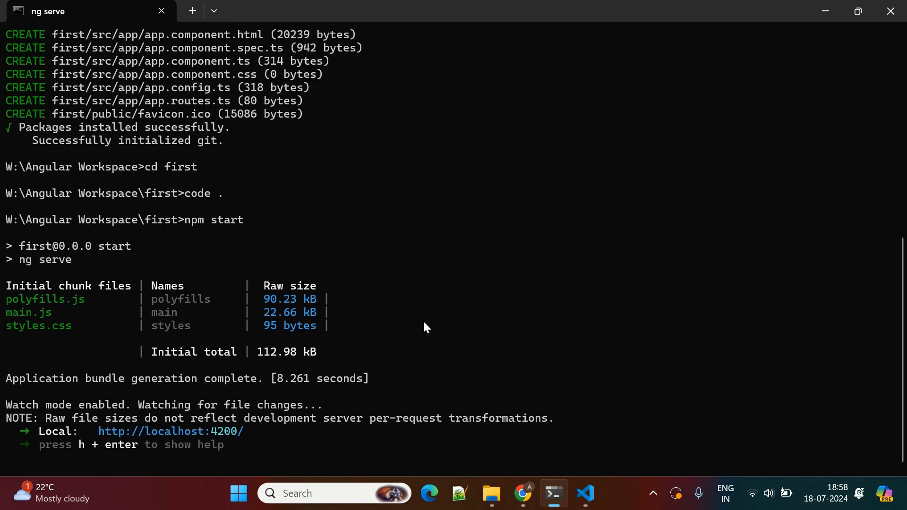
{"action": "mouse_move", "coordinate": [239, 436]}
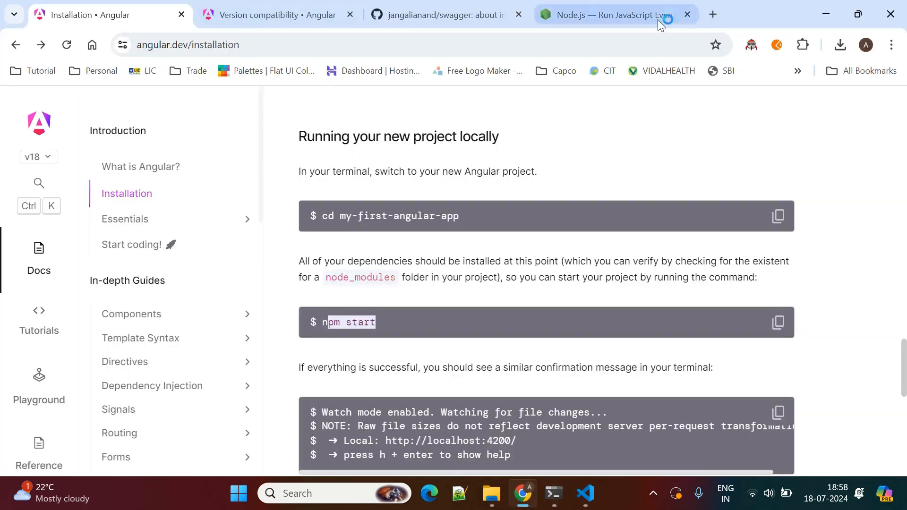
{"action": "type", "text": "http://lc"}
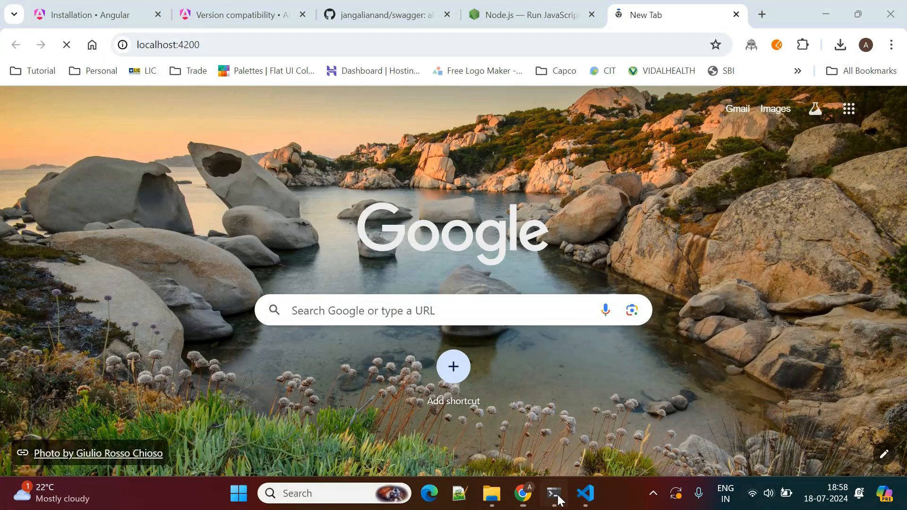
{"action": "left_click", "coordinate": [554, 493]}
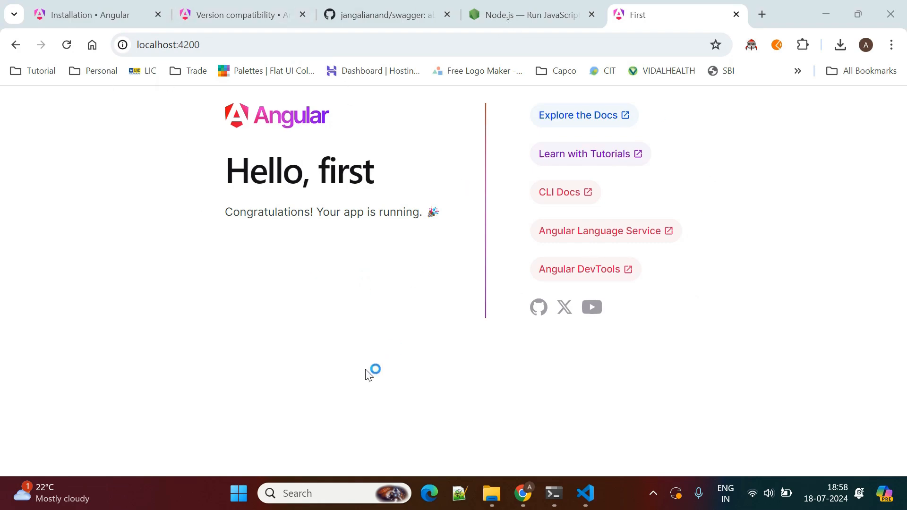
{"action": "mouse_move", "coordinate": [413, 344]}
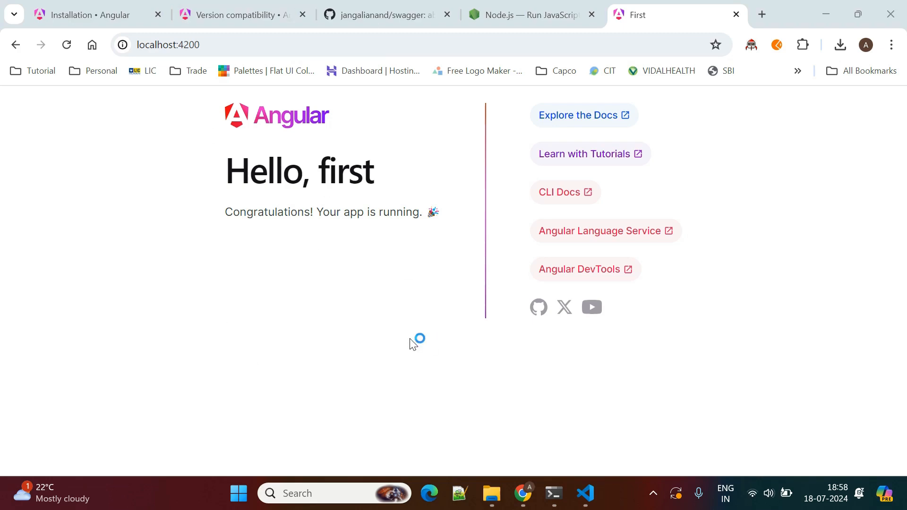
{"action": "mouse_move", "coordinate": [362, 286]}
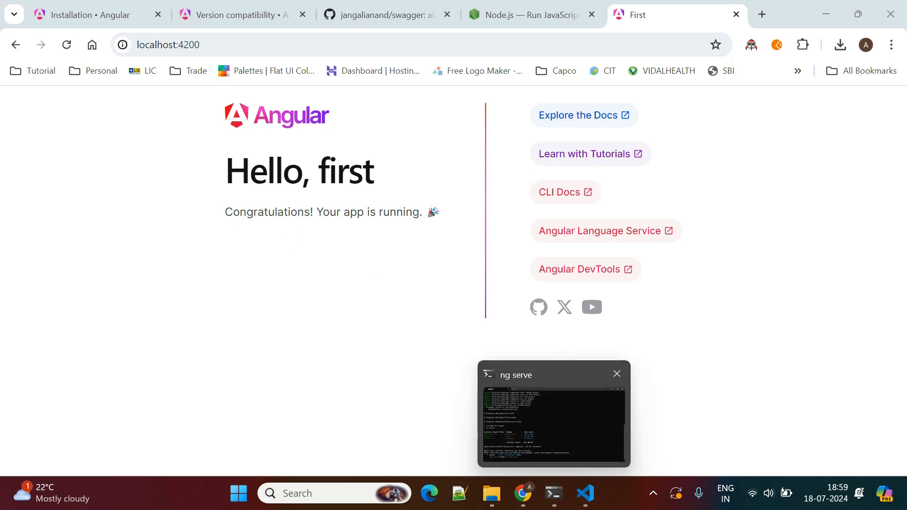
{"action": "left_click", "coordinate": [85, 16]}
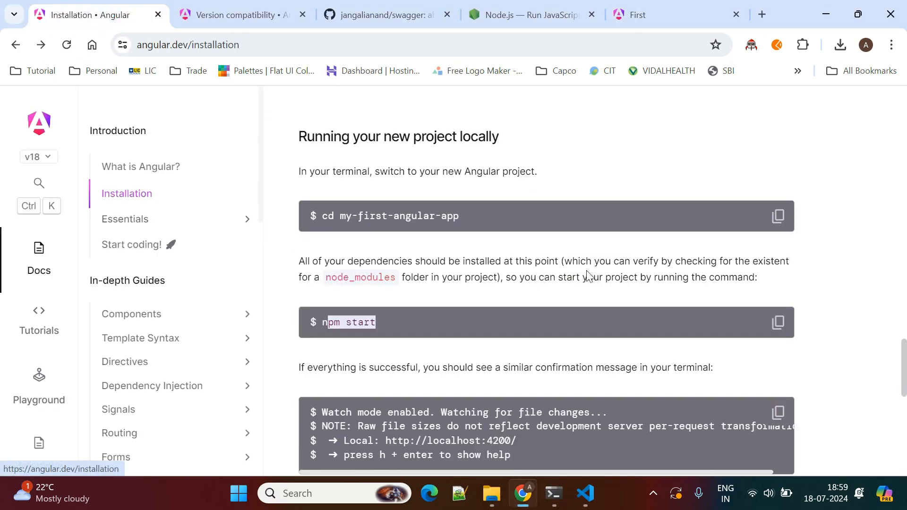
{"action": "scroll", "scroll_direction": "down", "scroll_amount": 3}
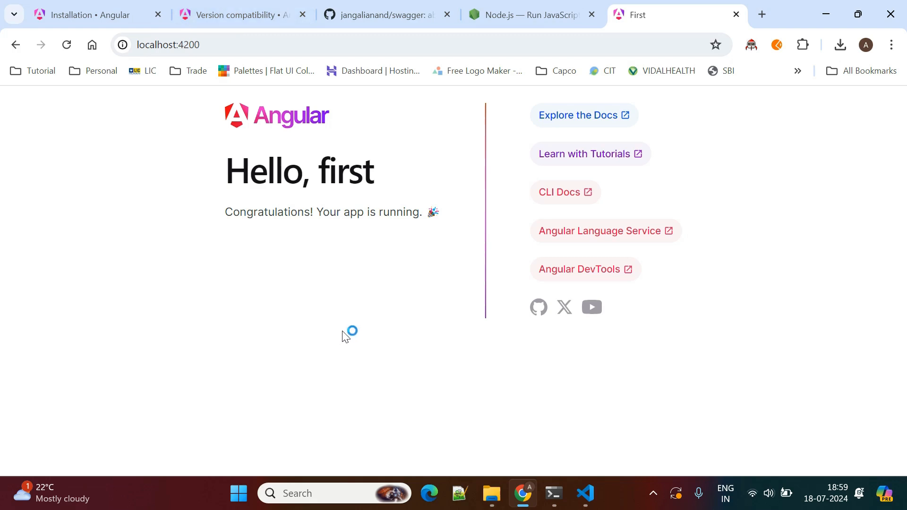
{"action": "mouse_move", "coordinate": [332, 323]}
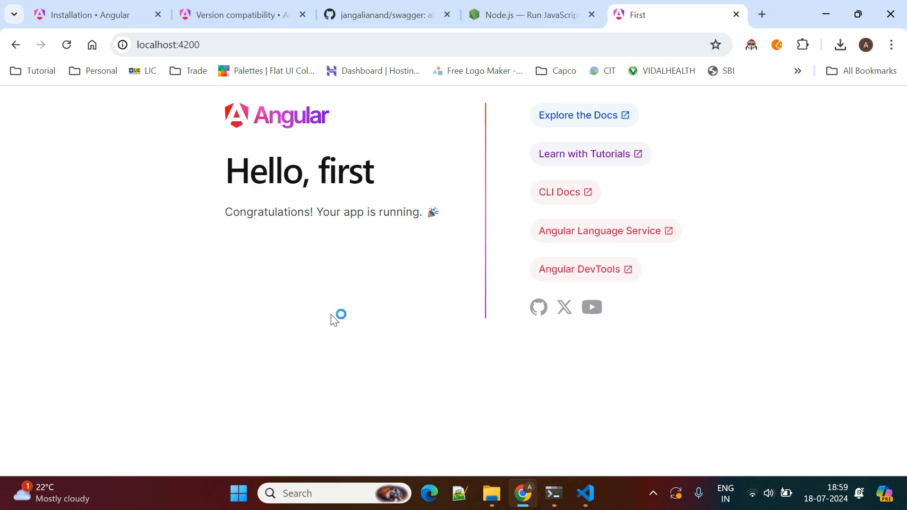